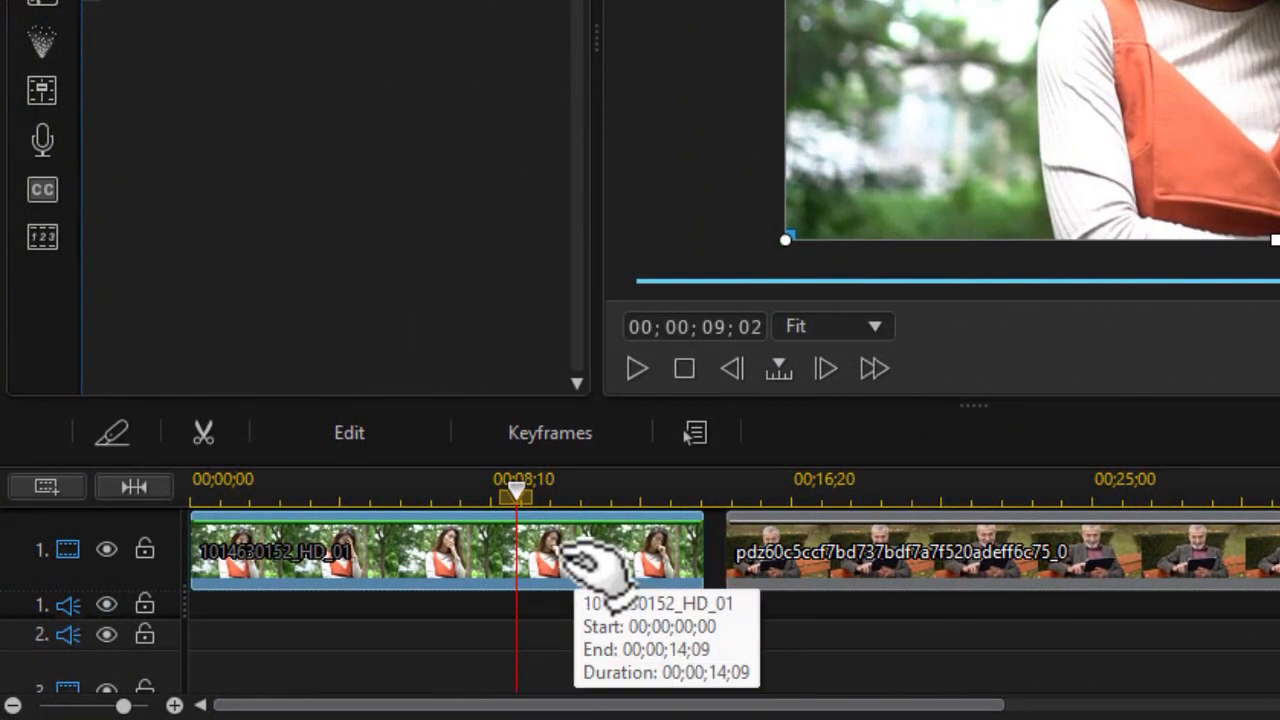
# Select the woman's clip and open Crop/Zoom/Pan from the clip's Tools options.
pyautogui.click(349, 432)
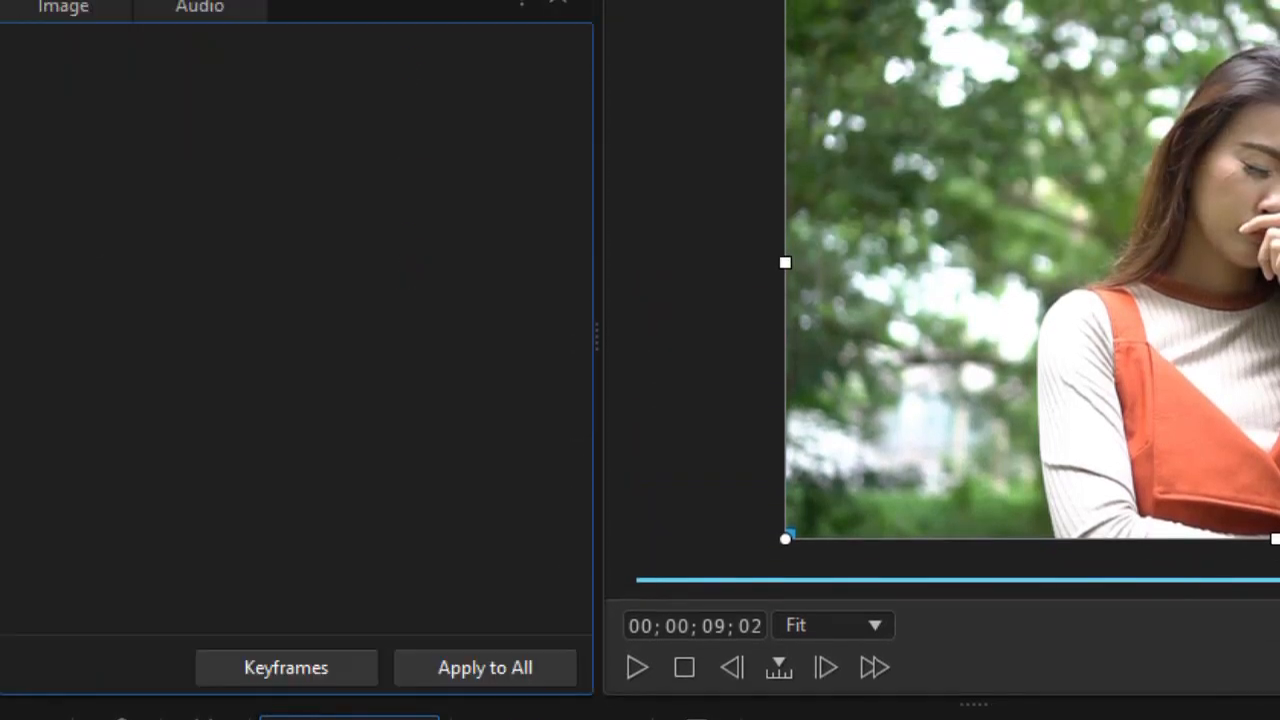
pyautogui.click(63, 8)
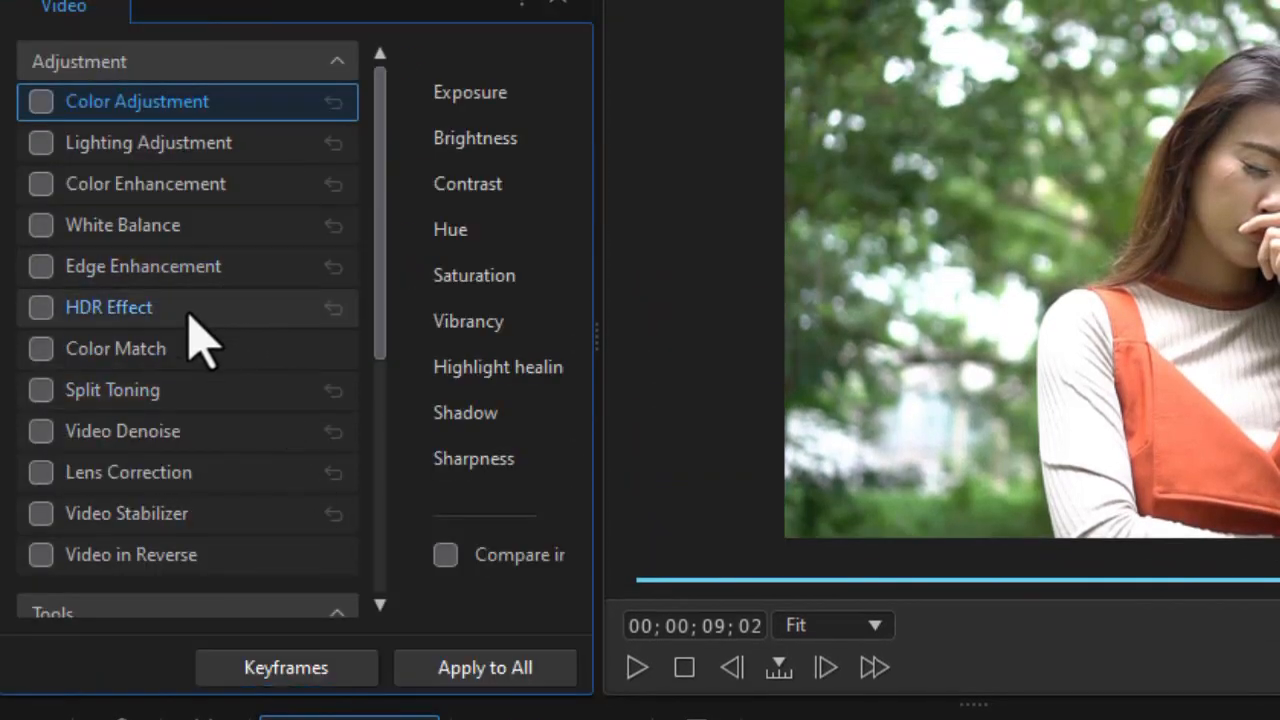
pyautogui.scroll(-3)
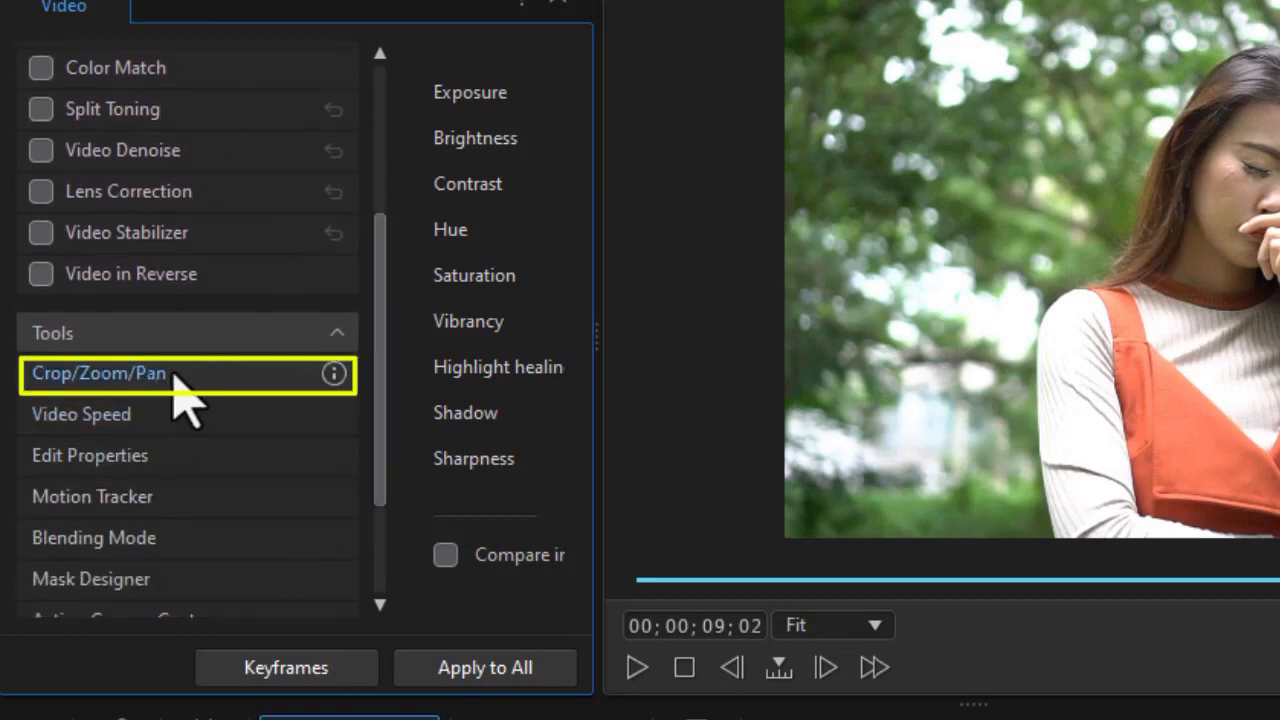
pyautogui.click(98, 373)
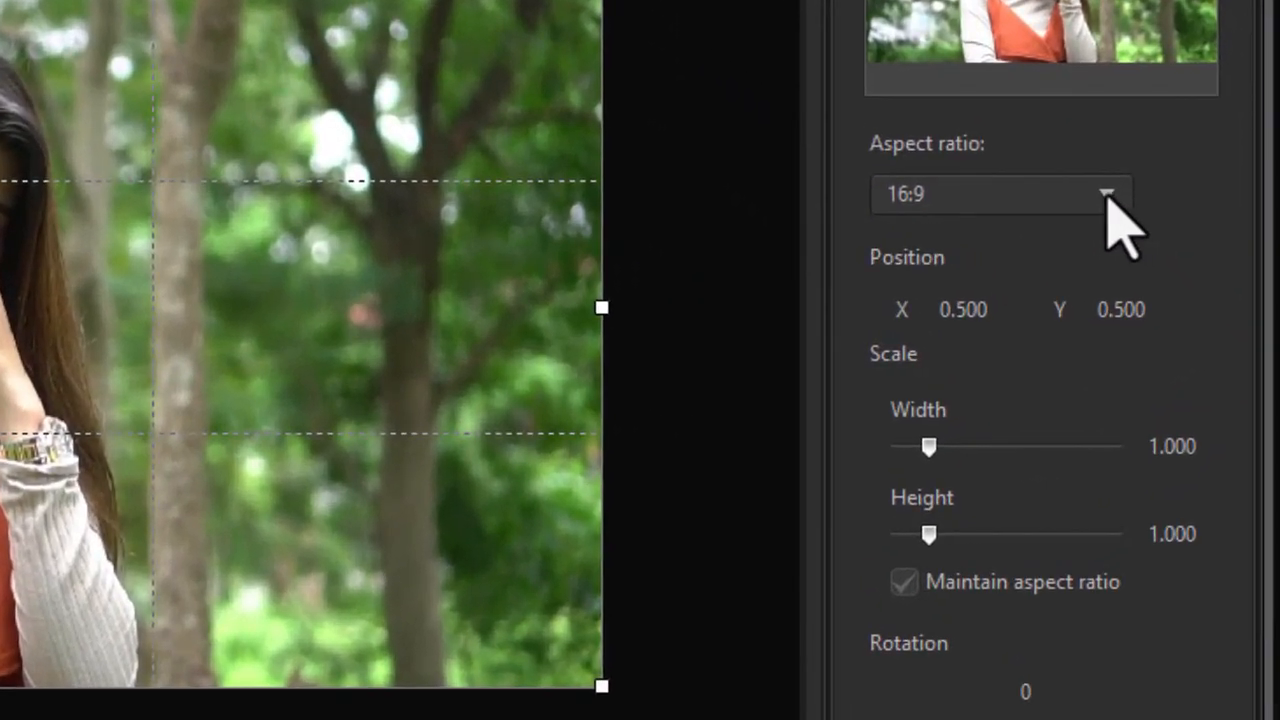
# Set a Freeform crop one-third wide and shift the strip over the woman.
pyautogui.click(1105, 194)
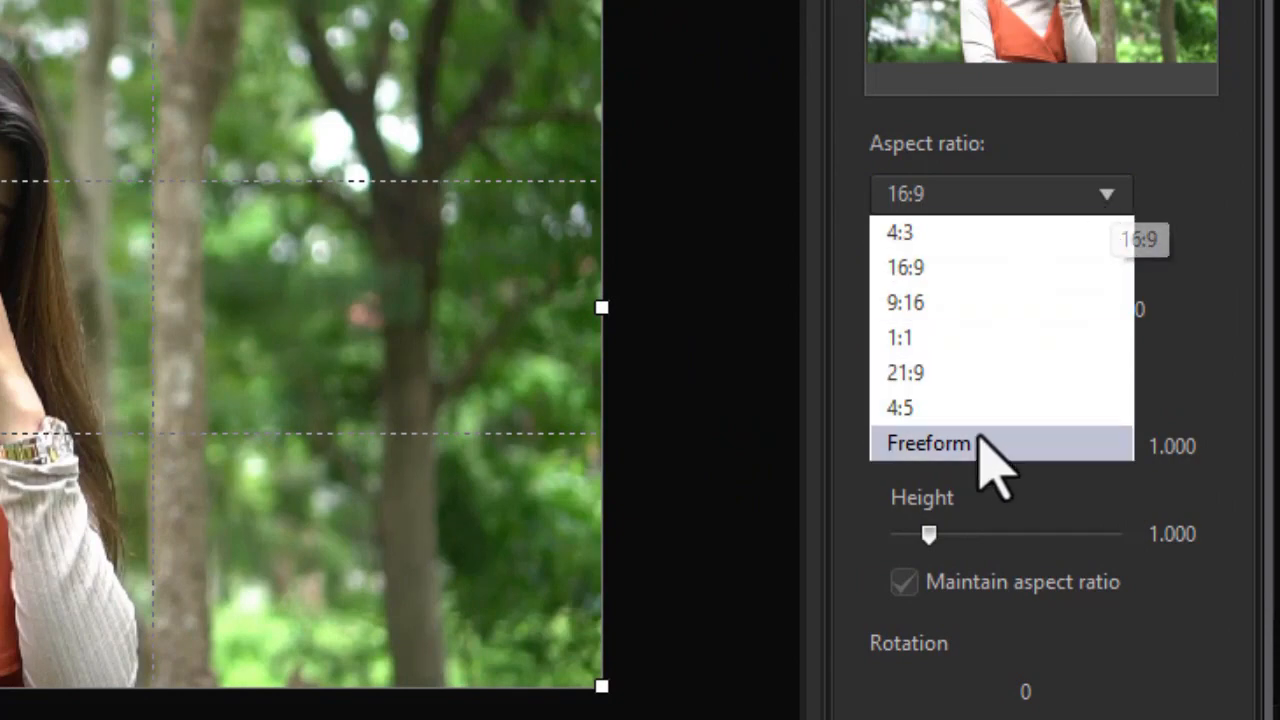
pyautogui.click(928, 443)
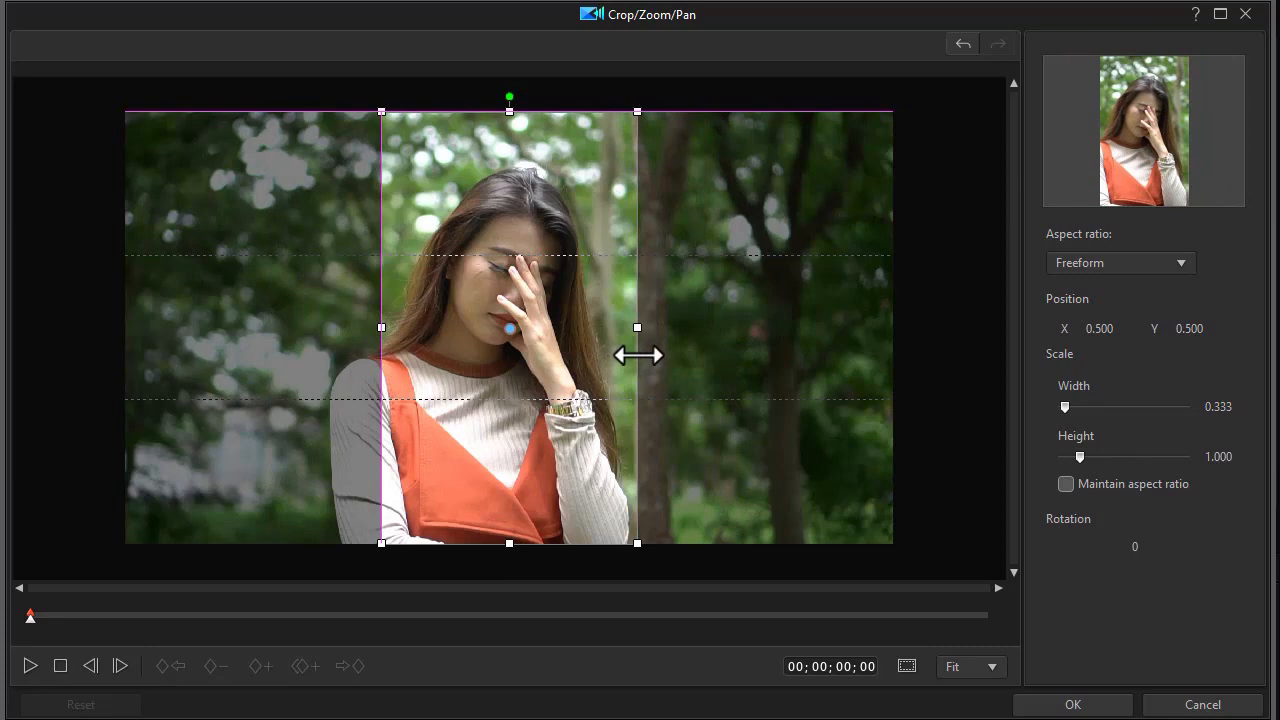
pyautogui.moveTo(510, 330)
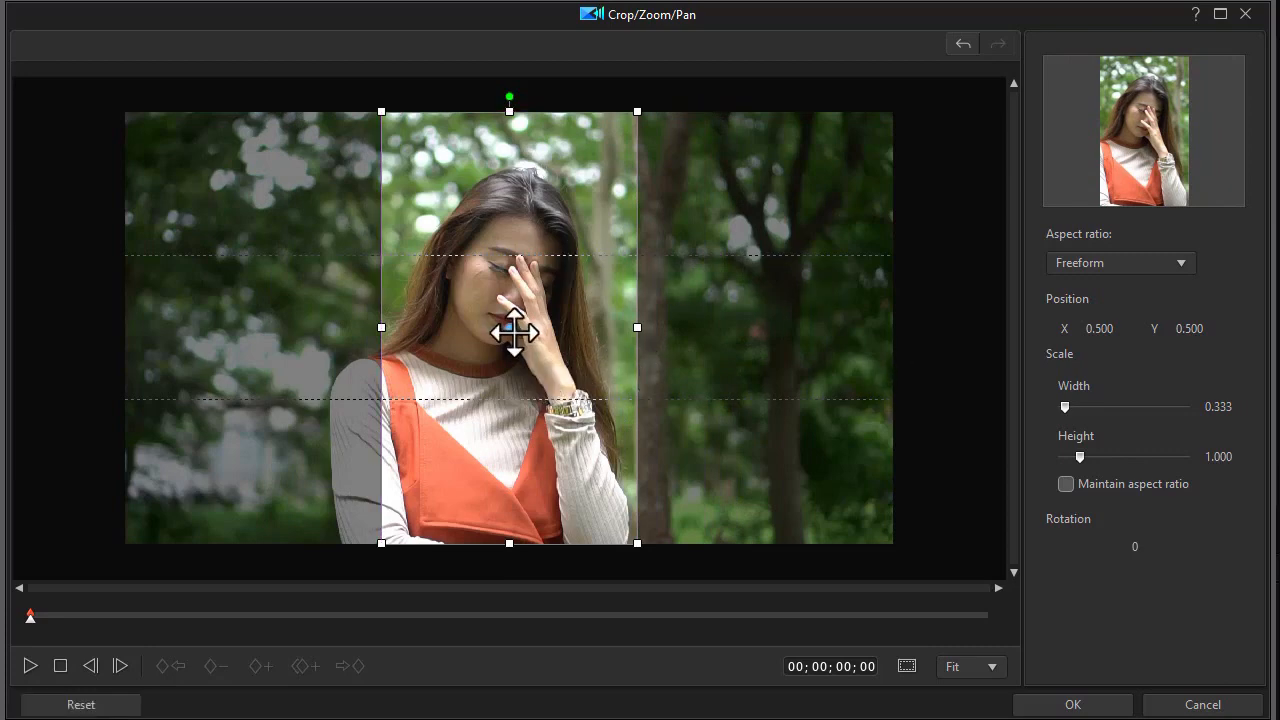
pyautogui.moveTo(508, 327); pyautogui.dragTo(490, 327)
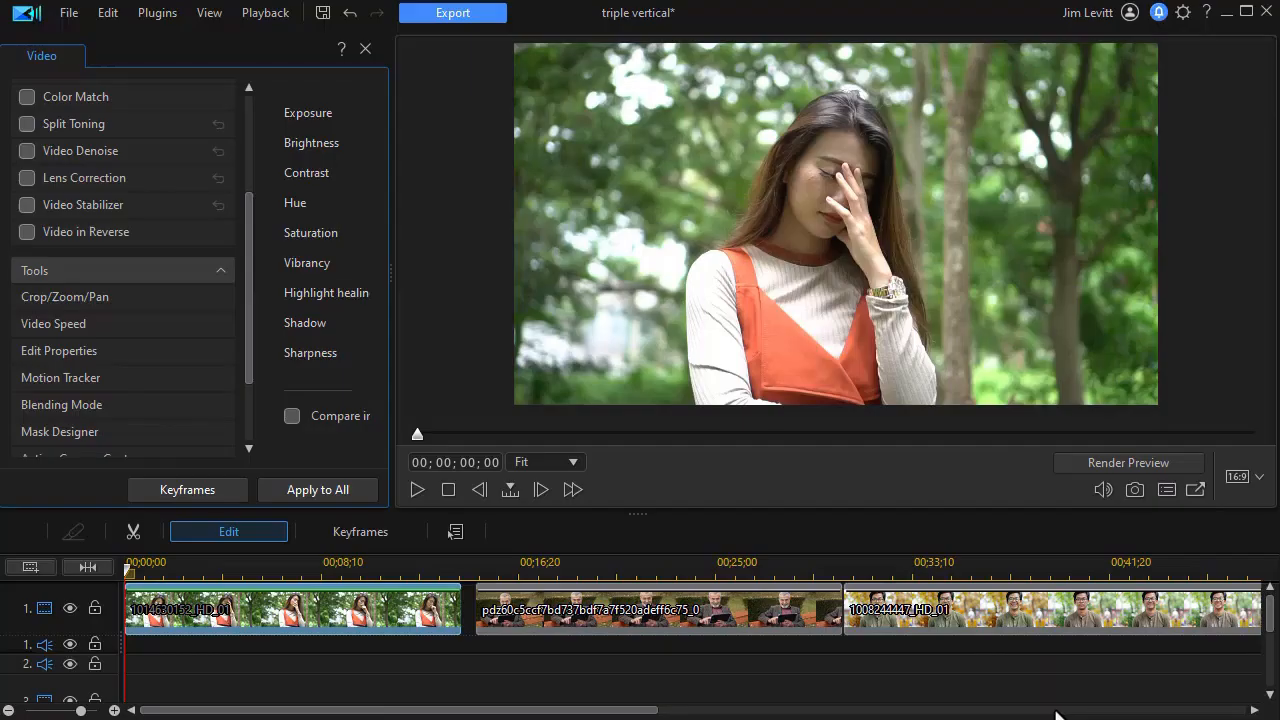
pyautogui.moveTo(600, 610)
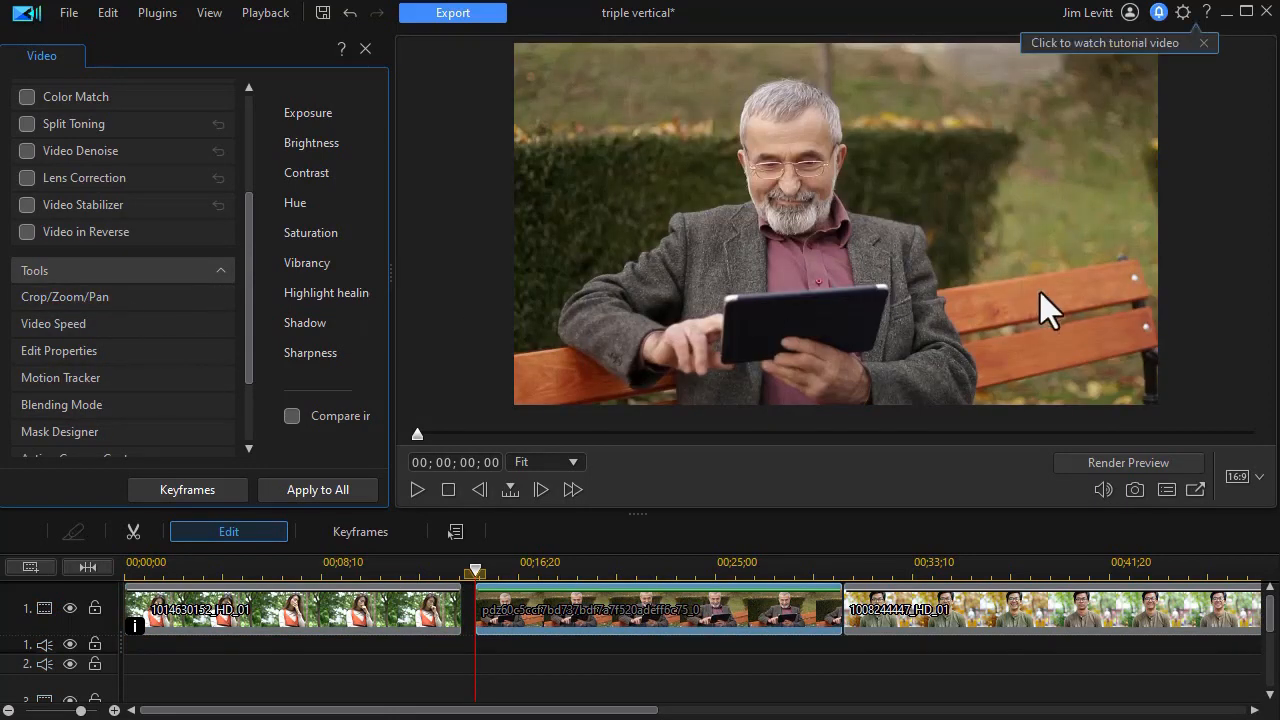
# Crop the older man's clip to a Freeform 0.333-wide strip shifted left to X 0.431.
pyautogui.click(64, 296)
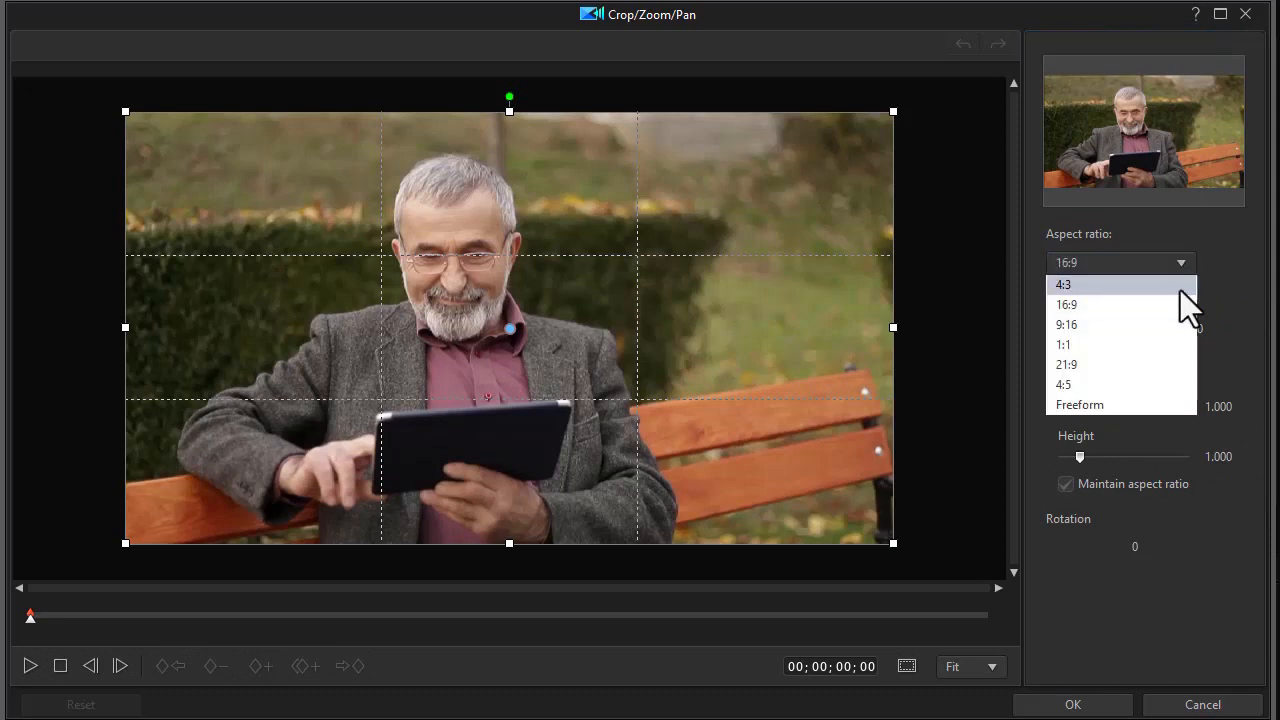
pyautogui.click(1080, 404)
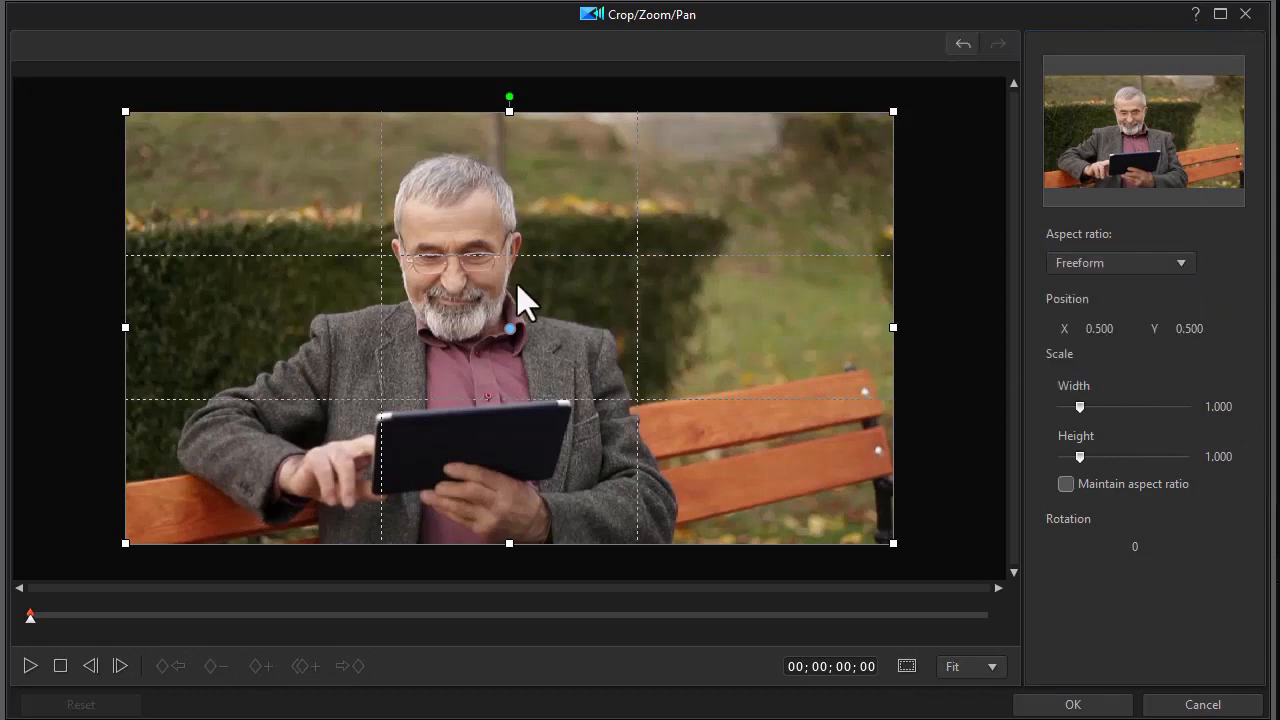
pyautogui.moveTo(900, 345)
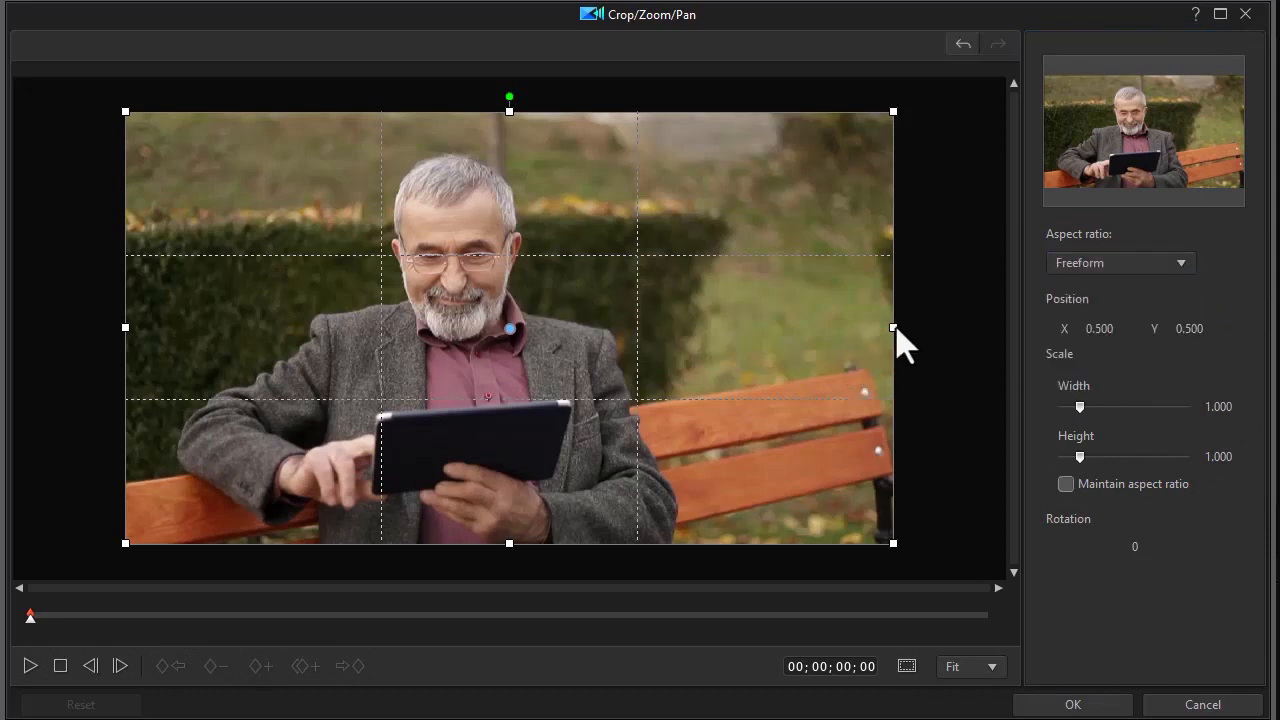
pyautogui.moveTo(890, 327); pyautogui.dragTo(636, 327)
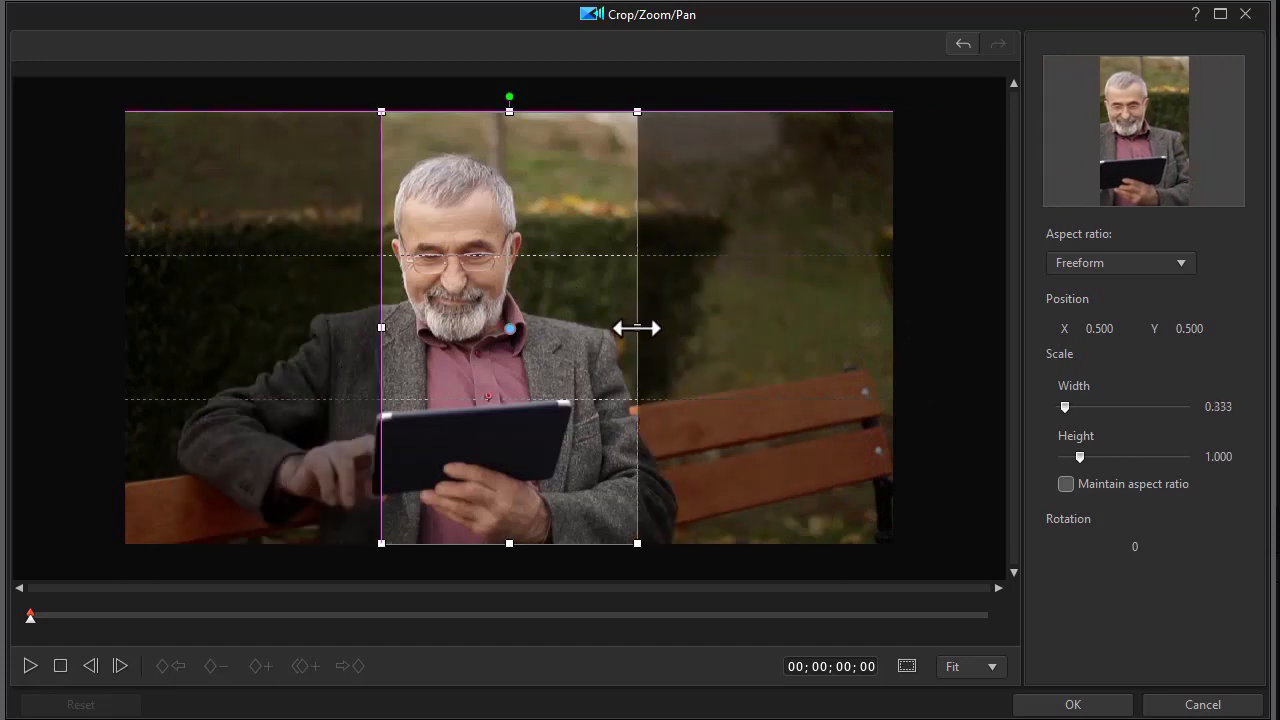
pyautogui.moveTo(509, 328); pyautogui.dragTo(471, 328)
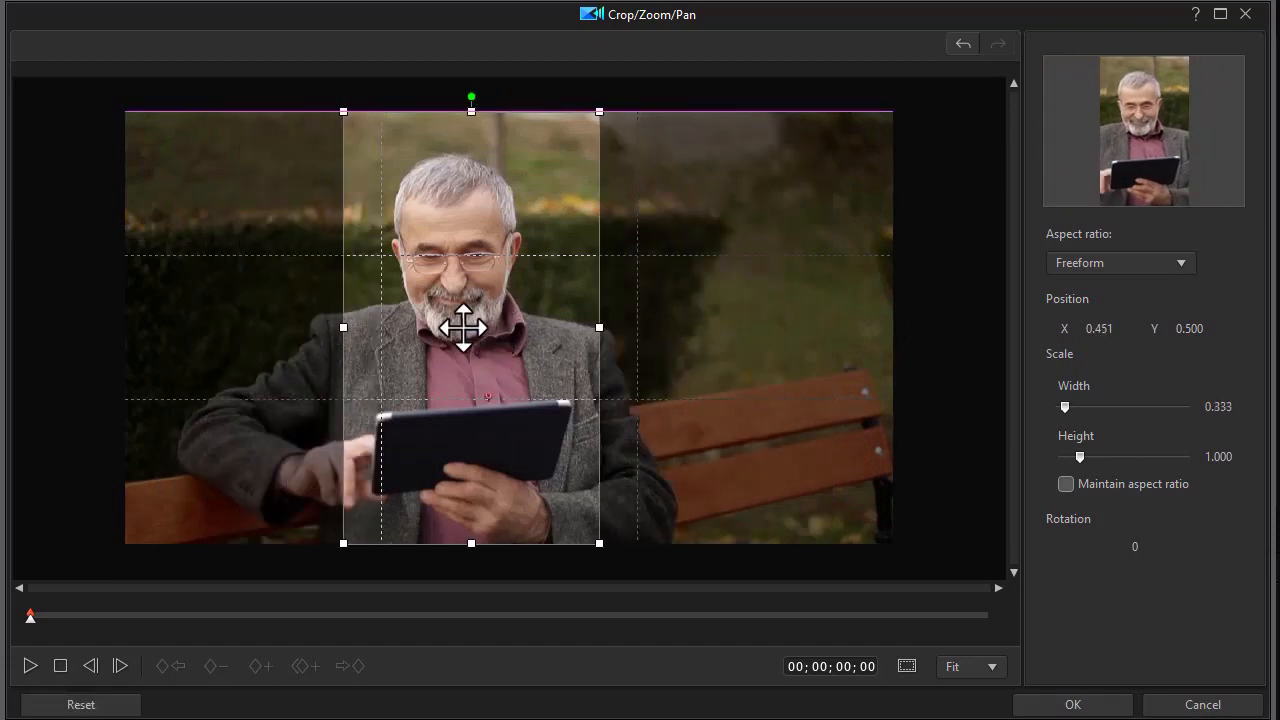
pyautogui.moveTo(471, 328); pyautogui.dragTo(459, 328)
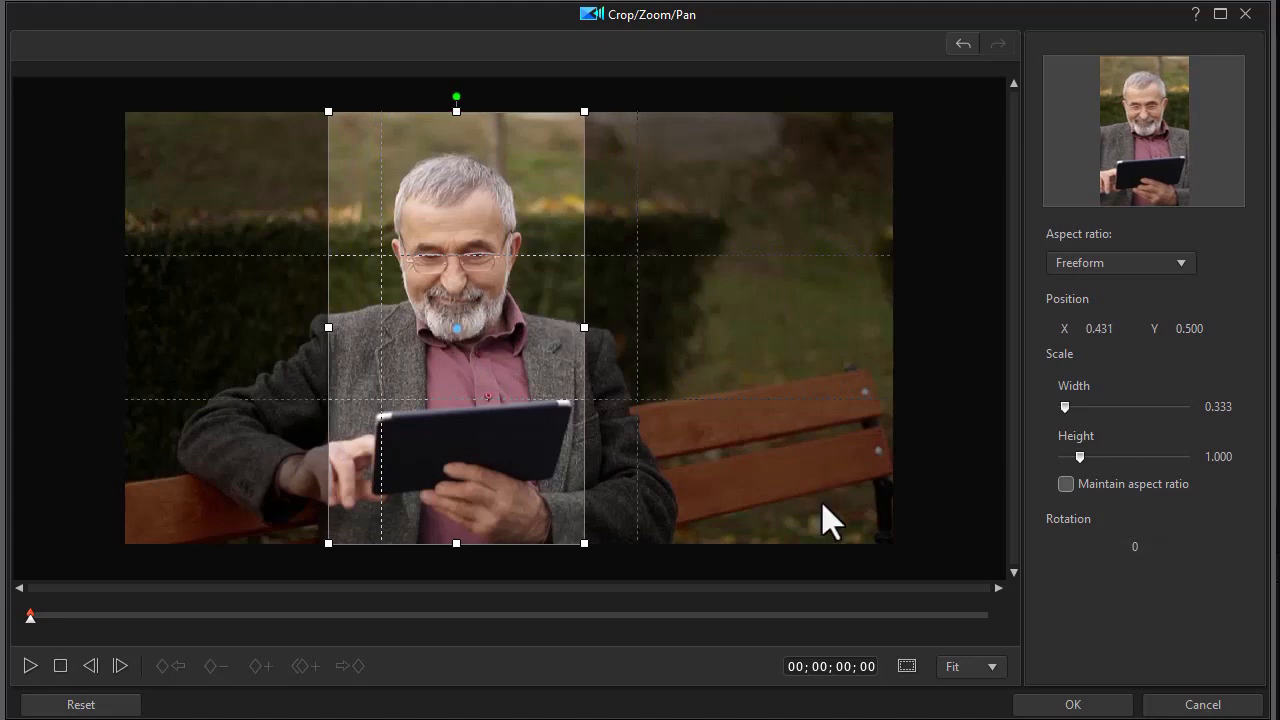
pyautogui.click(1072, 704)
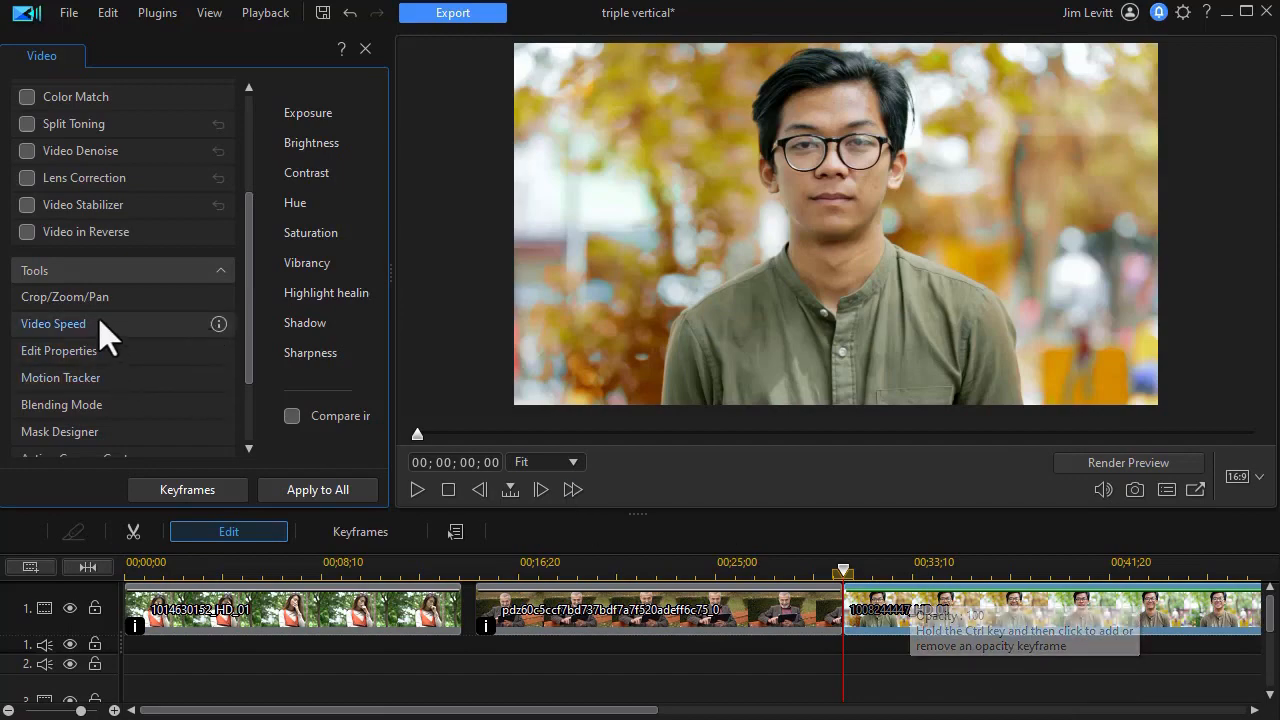
# Give the young man's clip a centred Freeform crop of width 0.333.
pyautogui.click(65, 296)
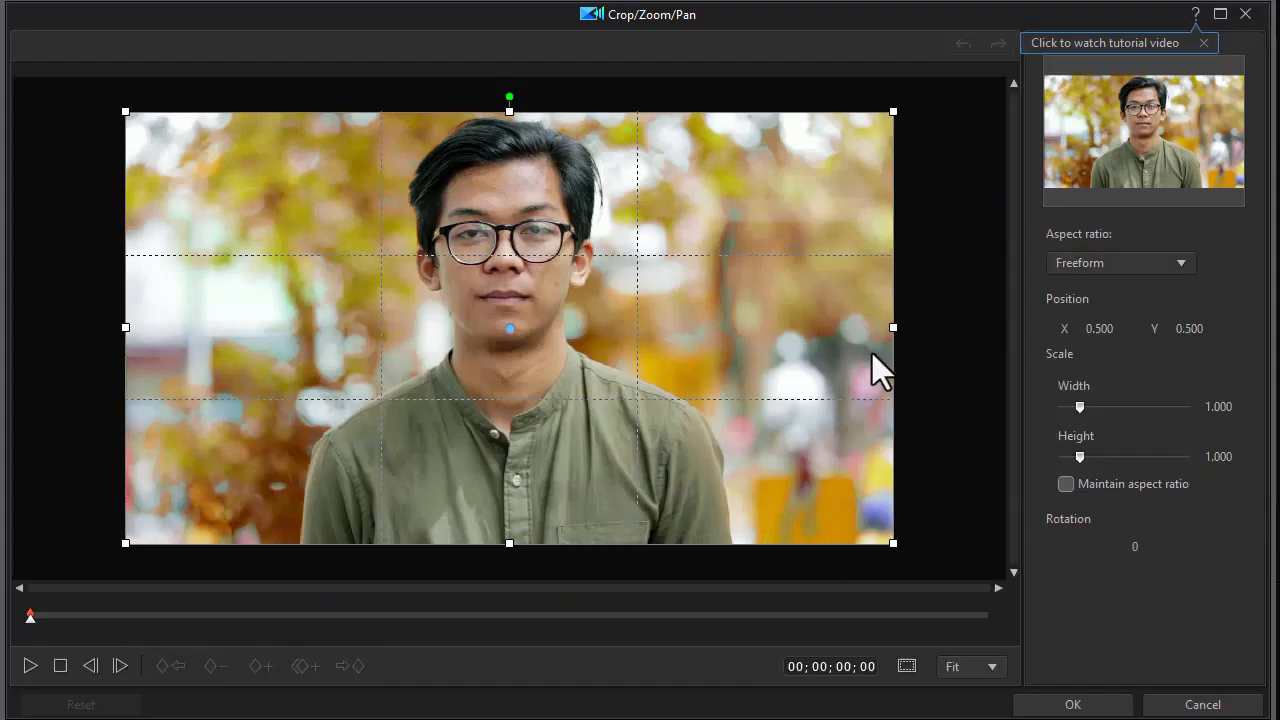
pyautogui.moveTo(600, 298)
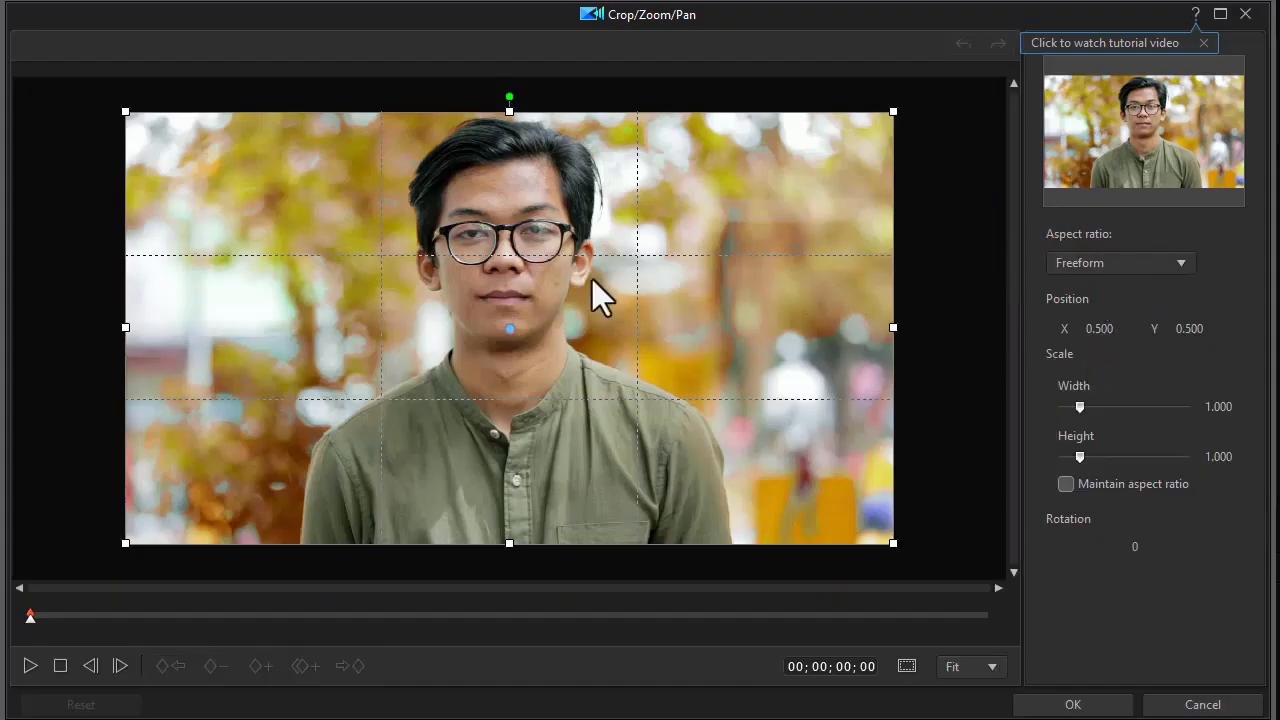
pyautogui.moveTo(915, 348)
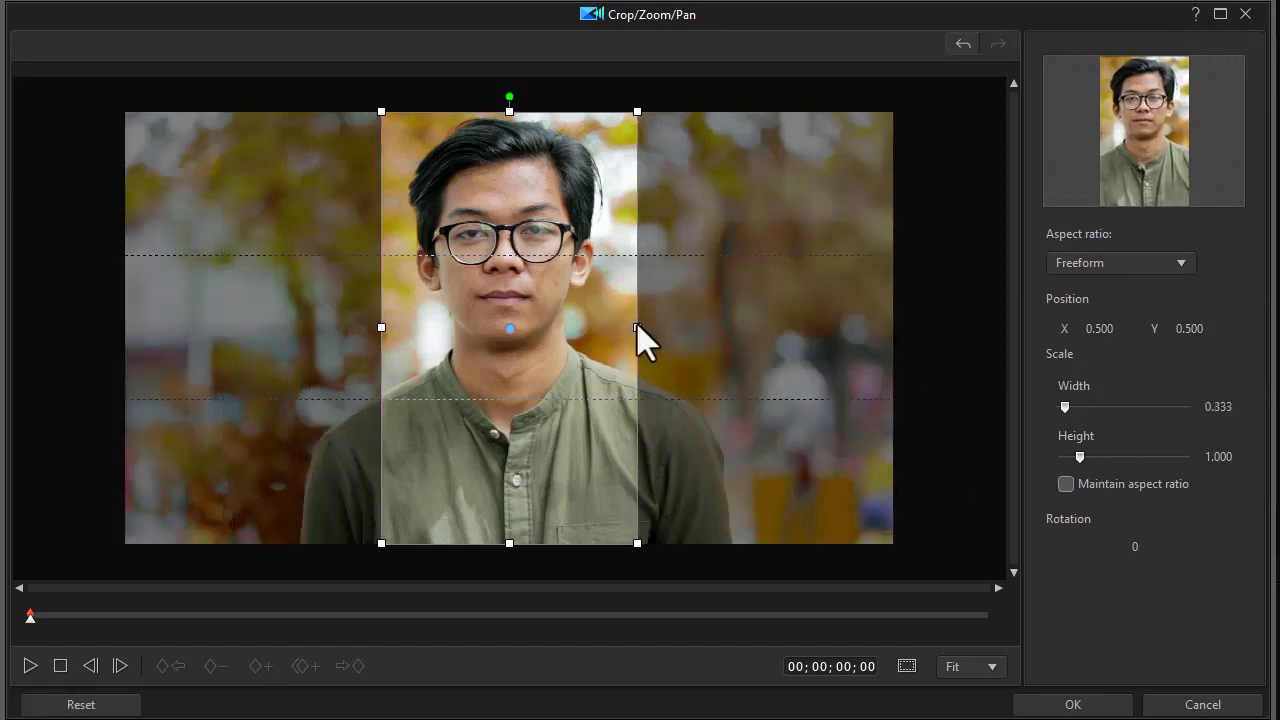
pyautogui.click(1072, 704)
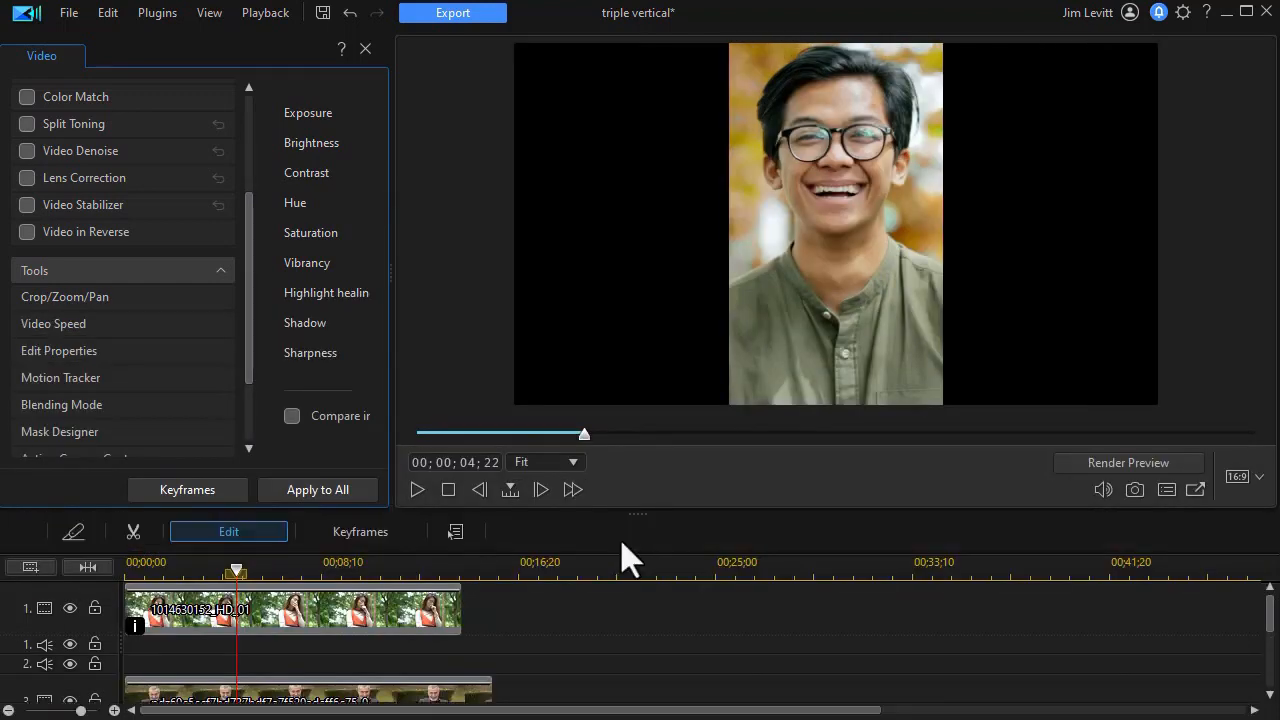
# Place the second and third clips on tracks 3 and 4 starting at 00;00;00;00.
pyautogui.scroll(-3)
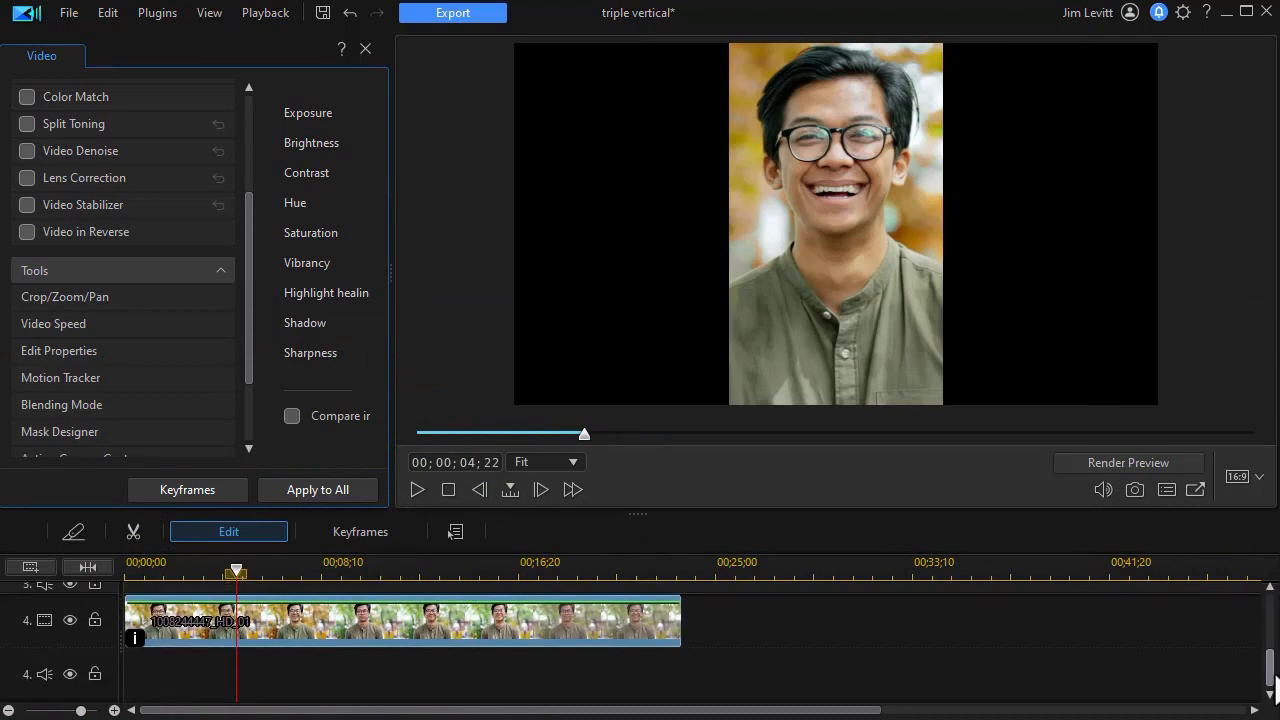
pyautogui.moveTo(295, 630)
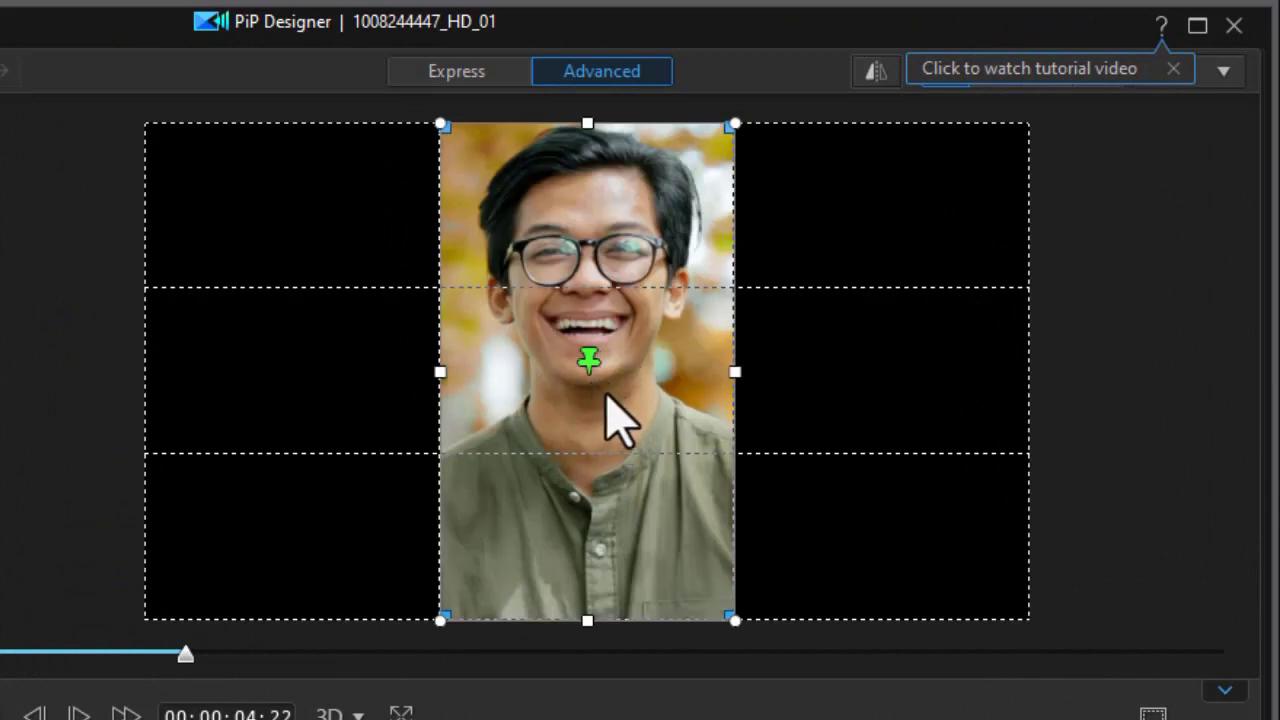
# Move the young man's panel into the left third, aligned to the frame's left edge.
pyautogui.moveTo(588, 370); pyautogui.dragTo(322, 390)
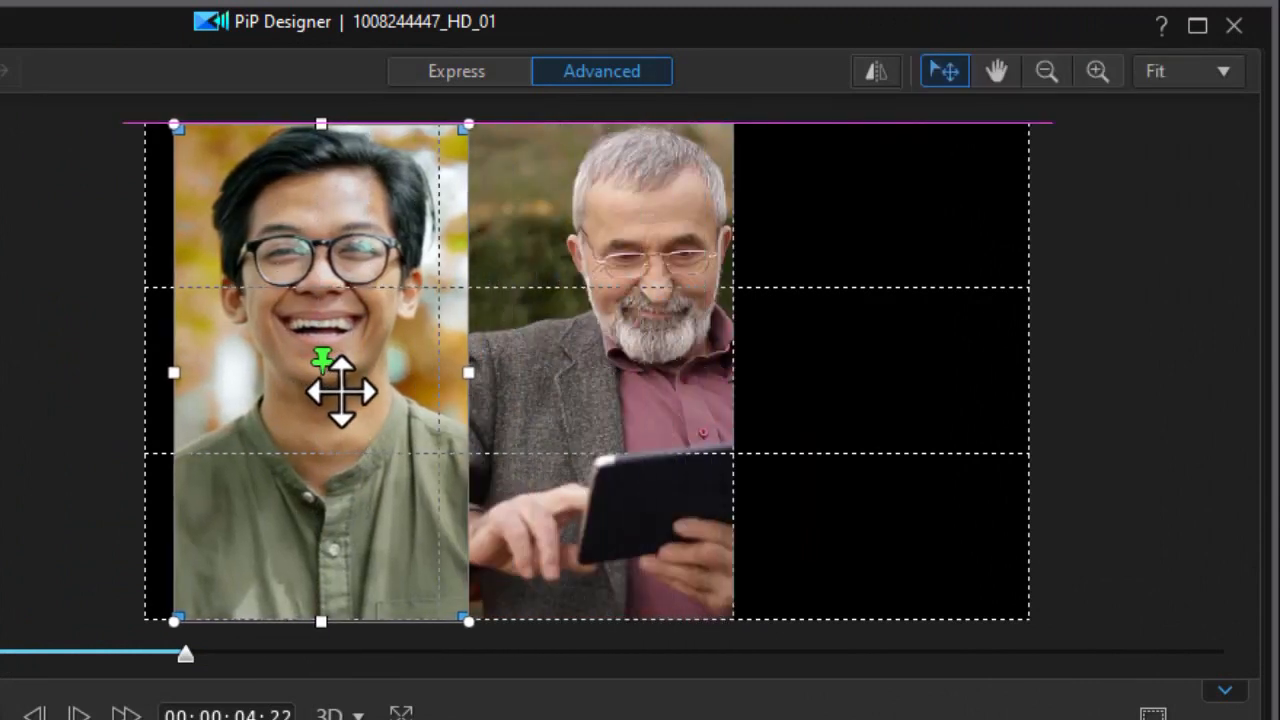
pyautogui.moveTo(320, 390); pyautogui.dragTo(300, 390)
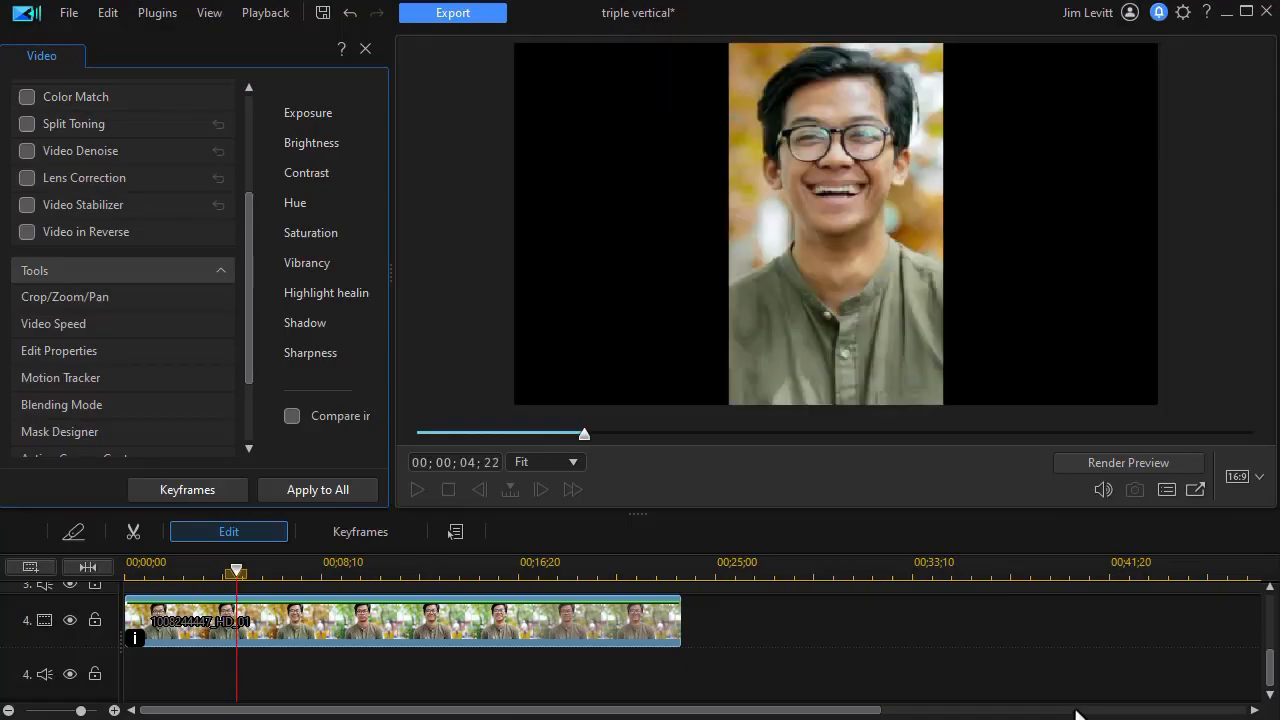
pyautogui.click(416, 489)
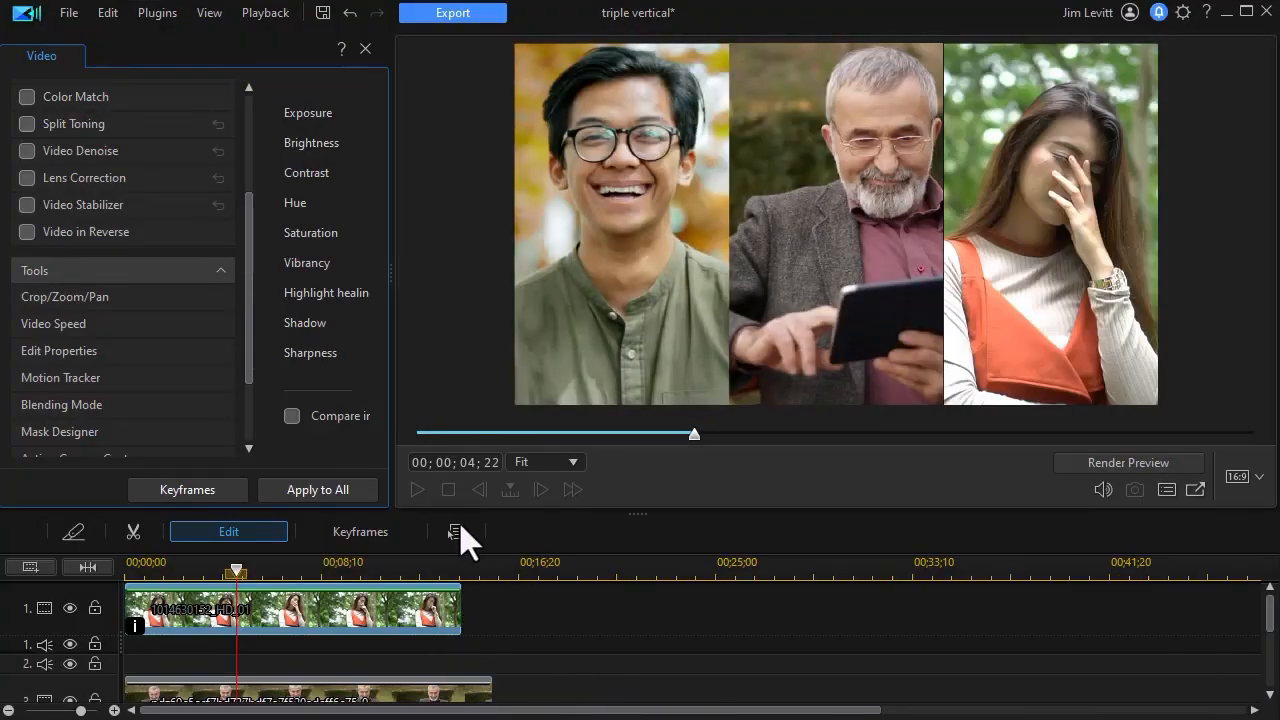
pyautogui.moveTo(694, 434); pyautogui.dragTo(612, 434)
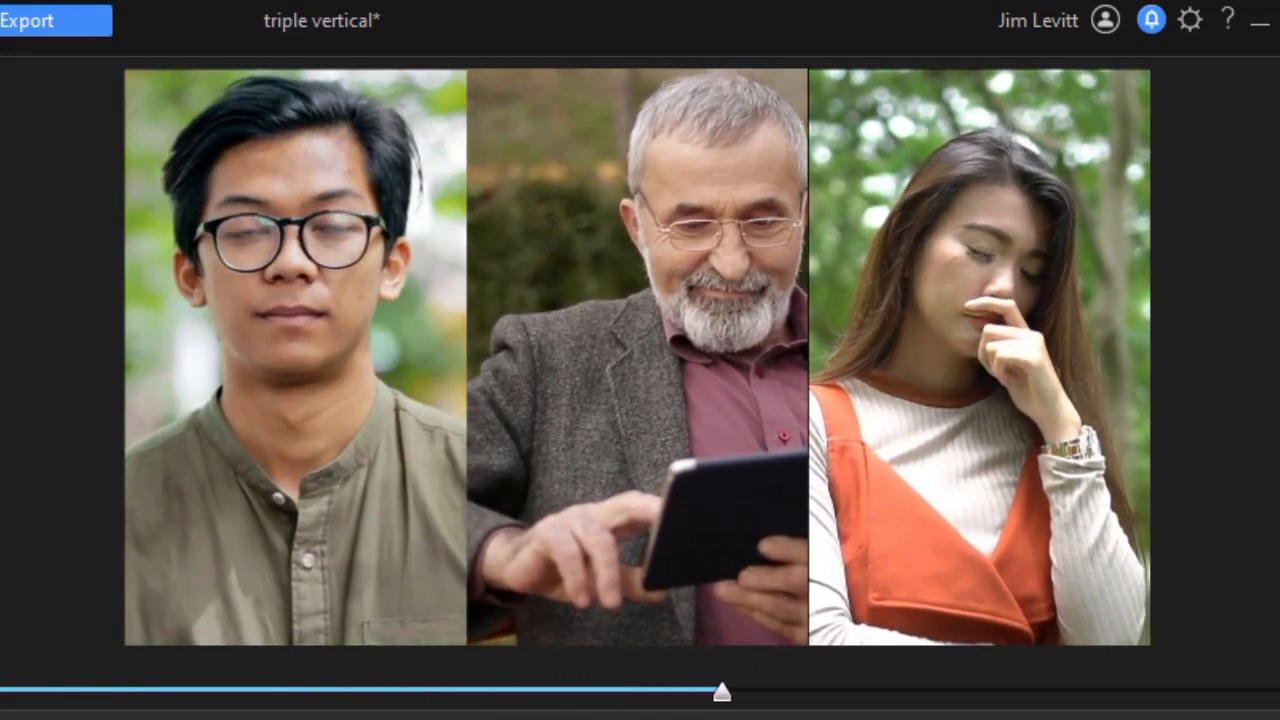
pyautogui.moveTo(720, 691); pyautogui.dragTo(895, 691)
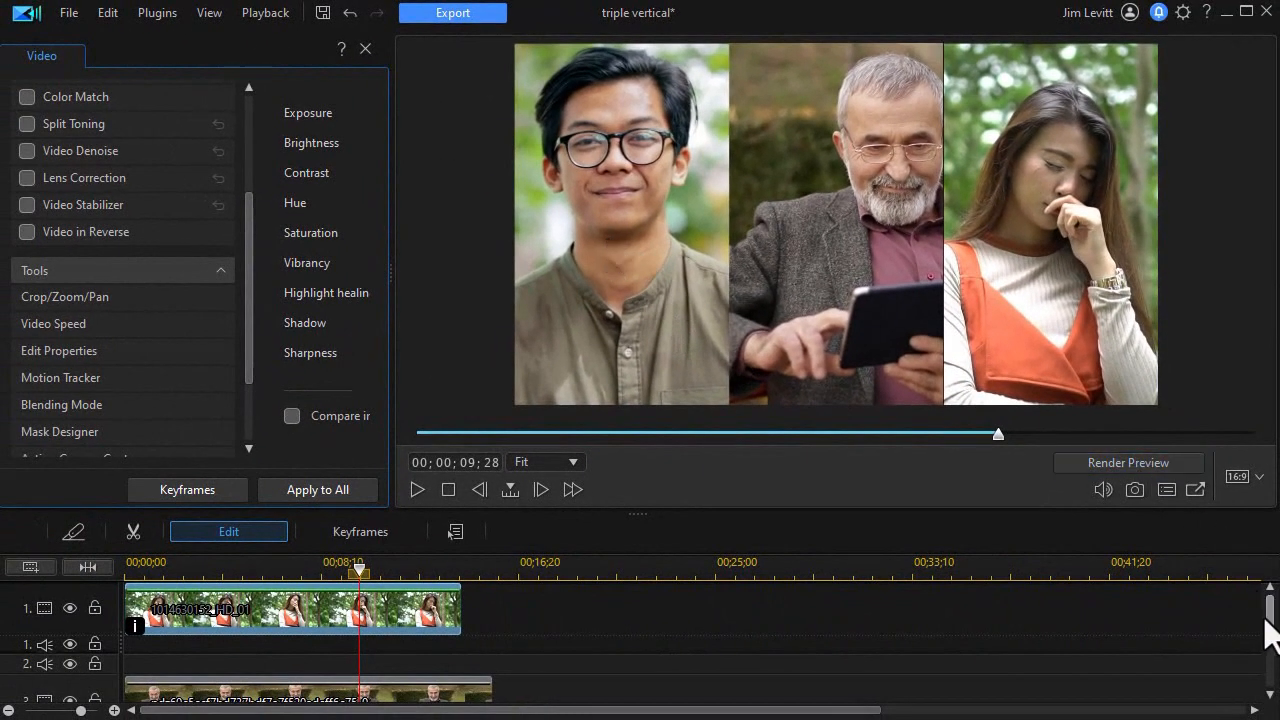
pyautogui.scroll(-3)
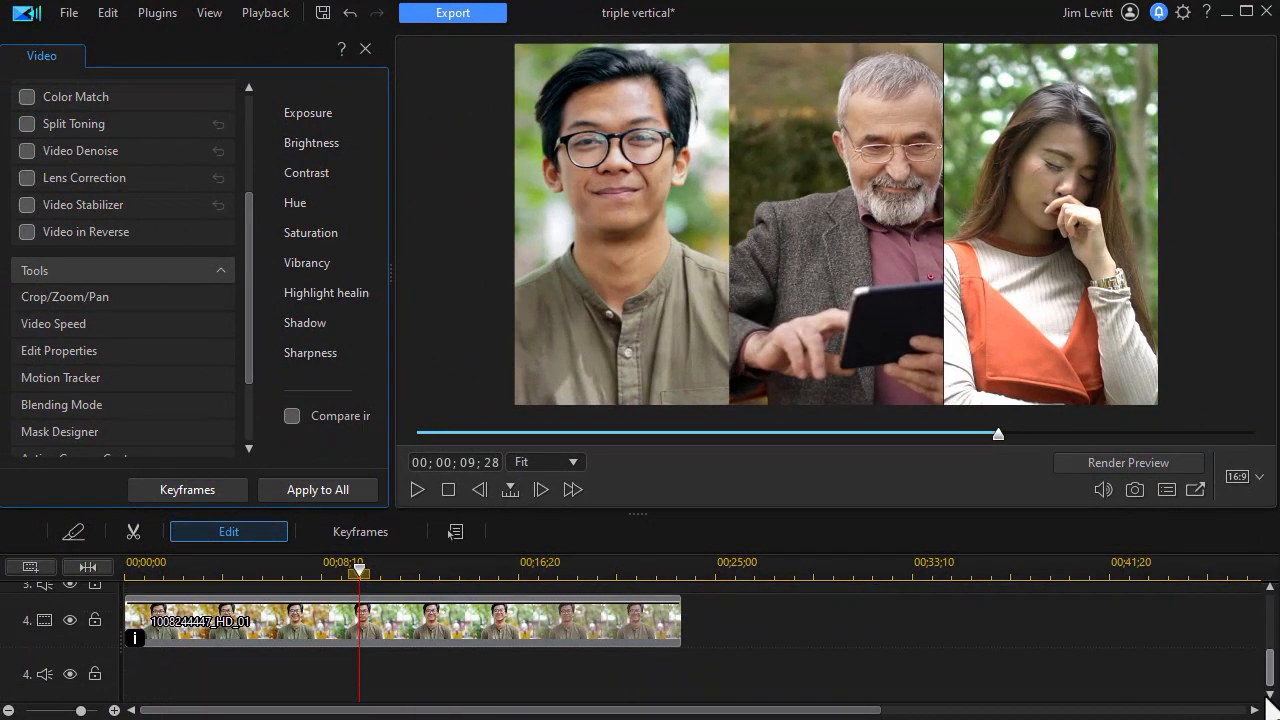
pyautogui.moveTo(258, 645)
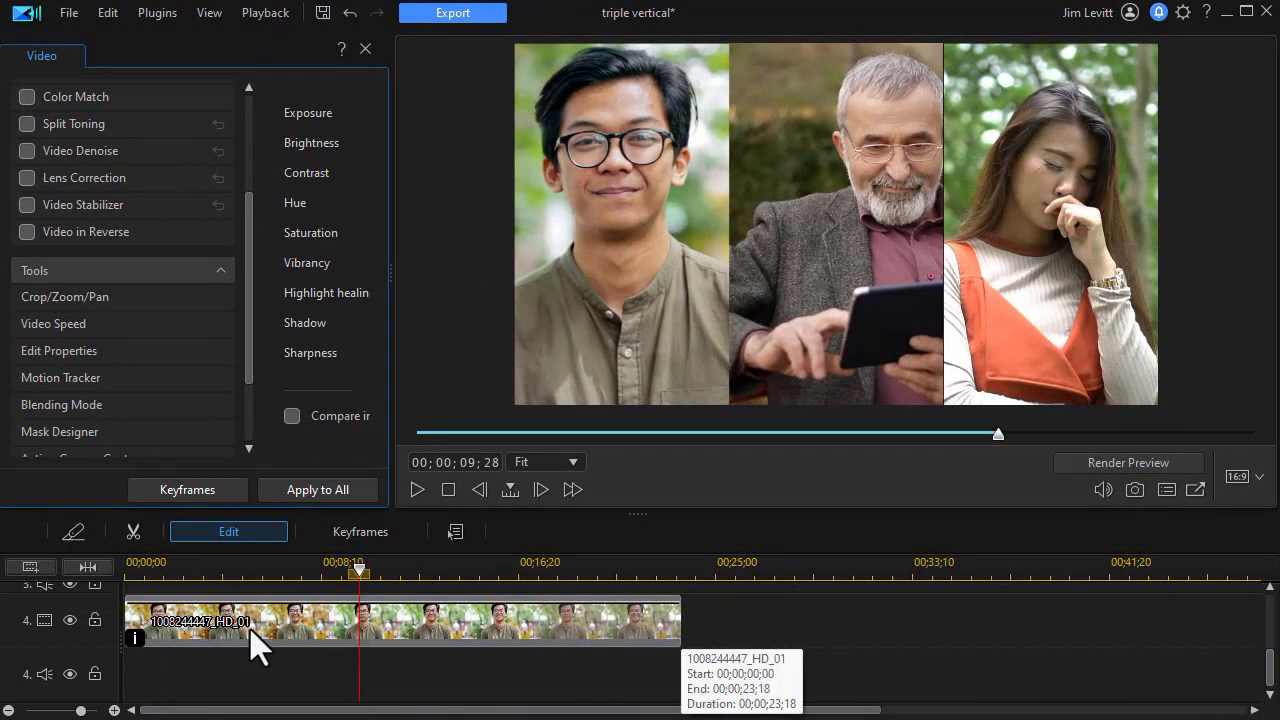
pyautogui.moveTo(258, 625)
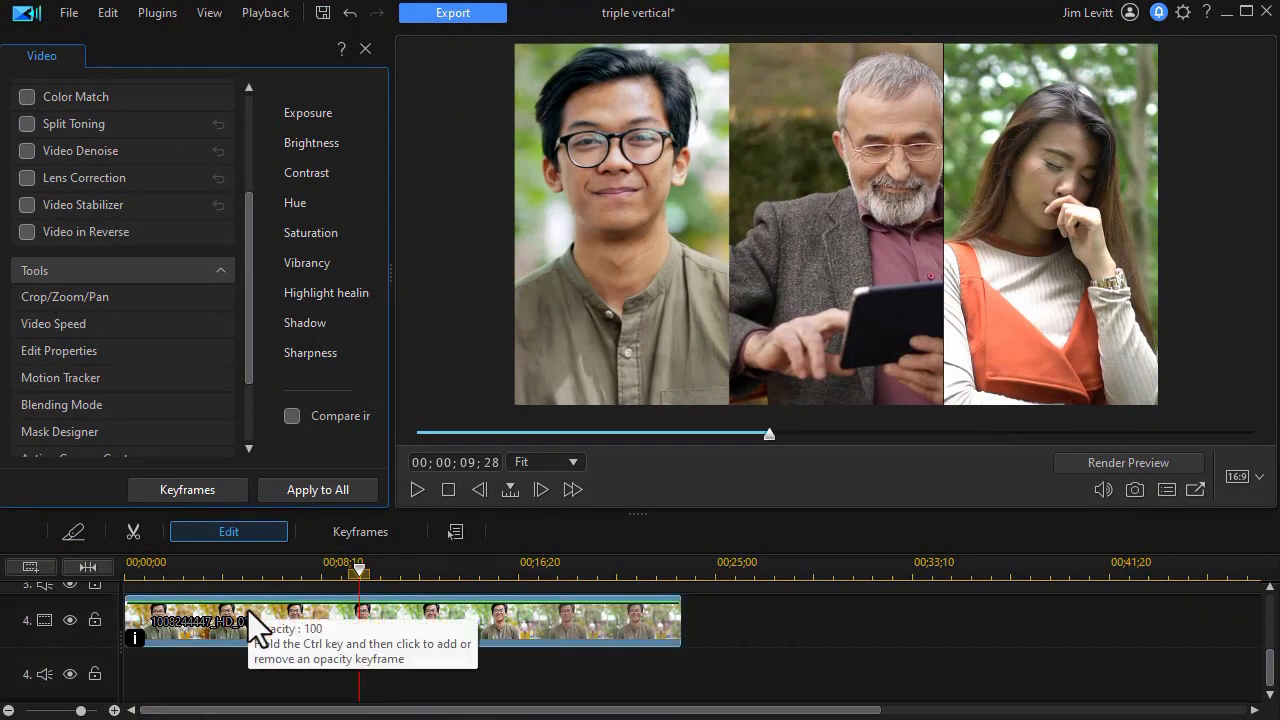
pyautogui.moveTo(275, 637)
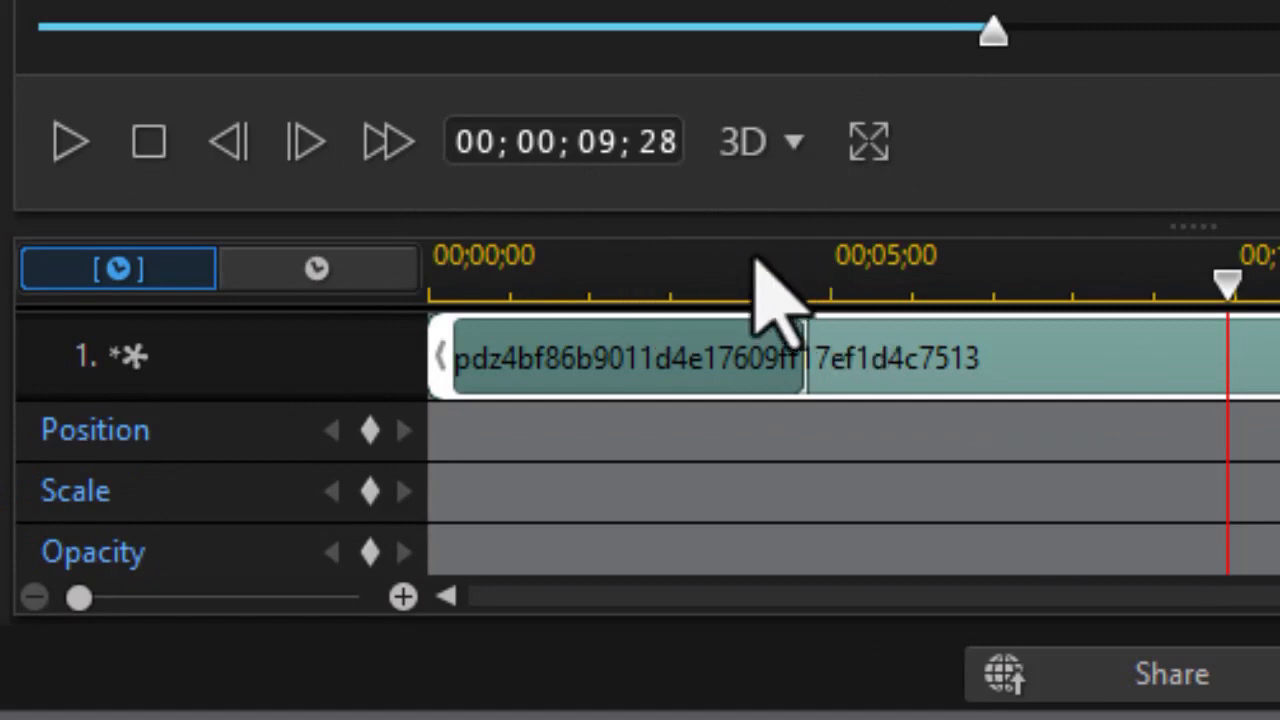
pyautogui.moveTo(600, 160)
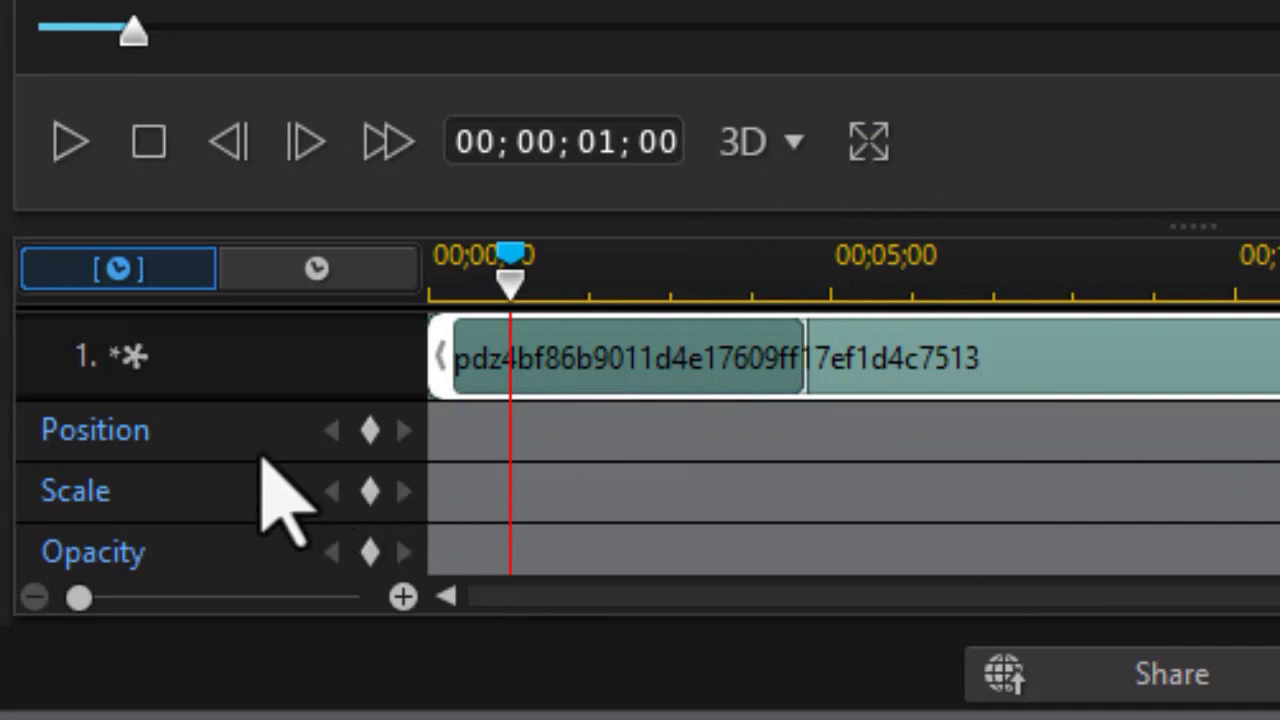
# Add a Position keyframe at 1;00 and push the glasses man's panel above the frame at 0;00.
pyautogui.click(370, 429)
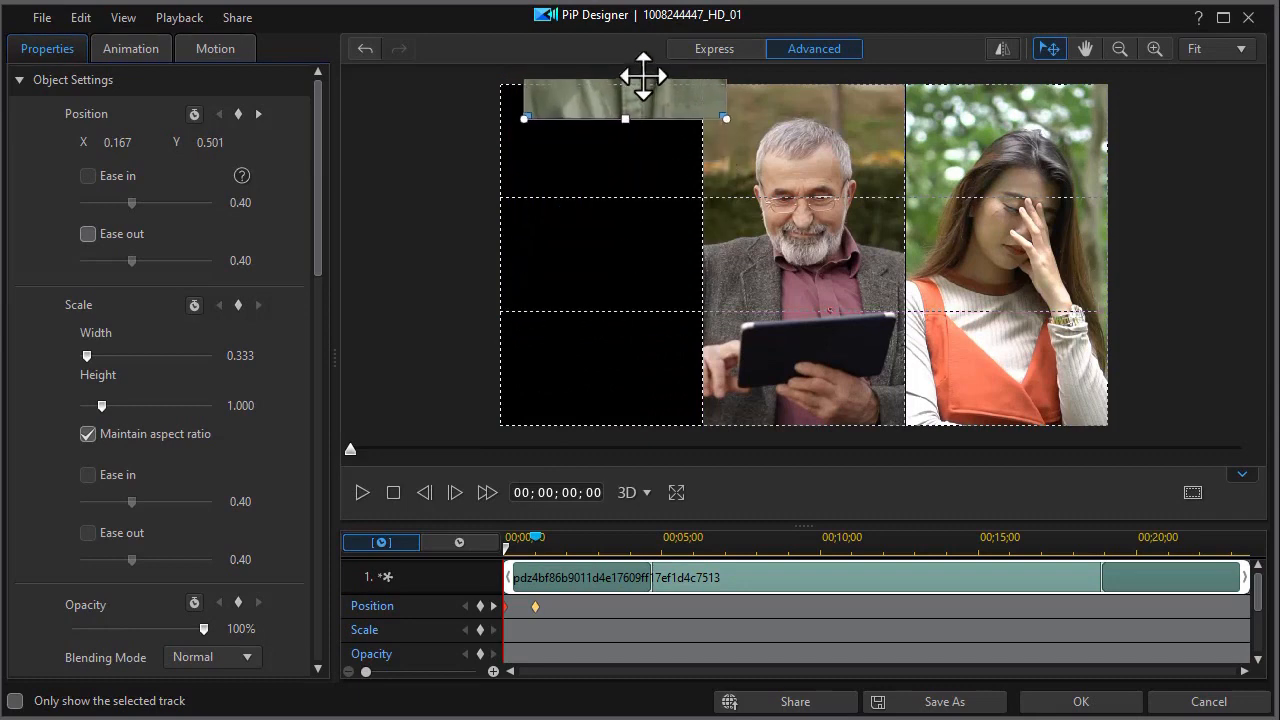
pyautogui.moveTo(625, 100); pyautogui.dragTo(600, 50)
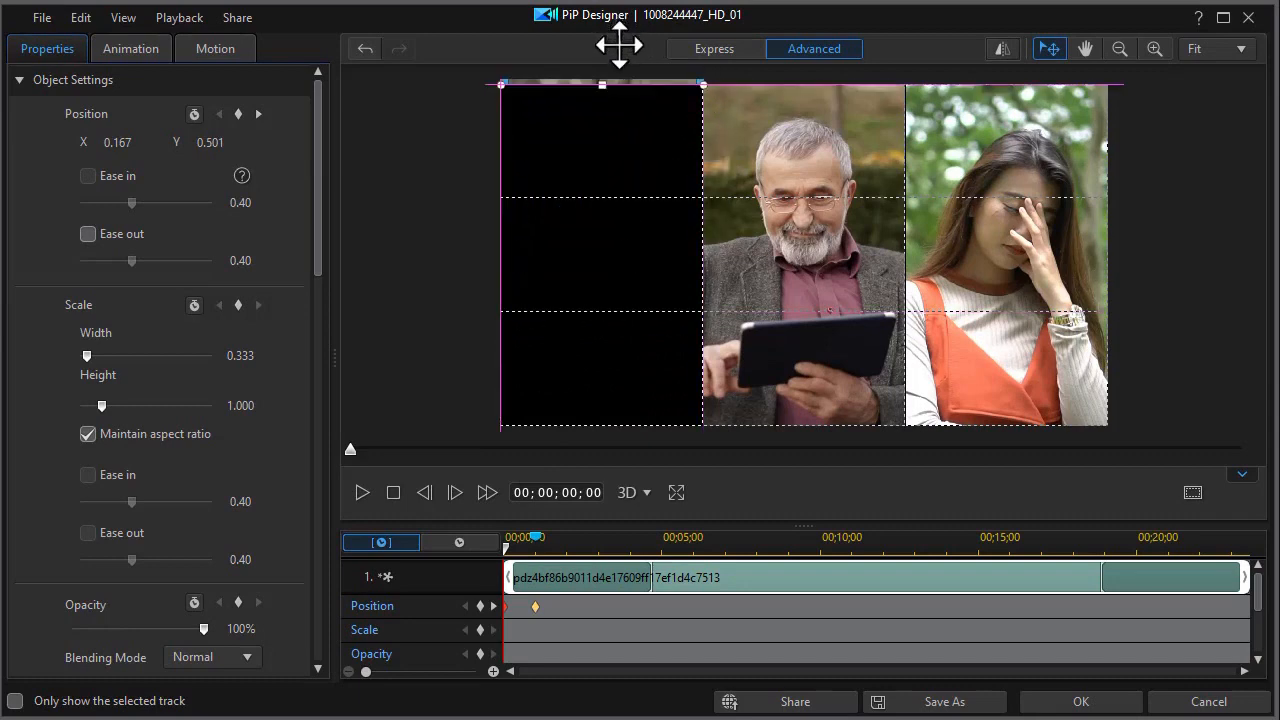
pyautogui.moveTo(600, 255); pyautogui.dragTo(620, 130)
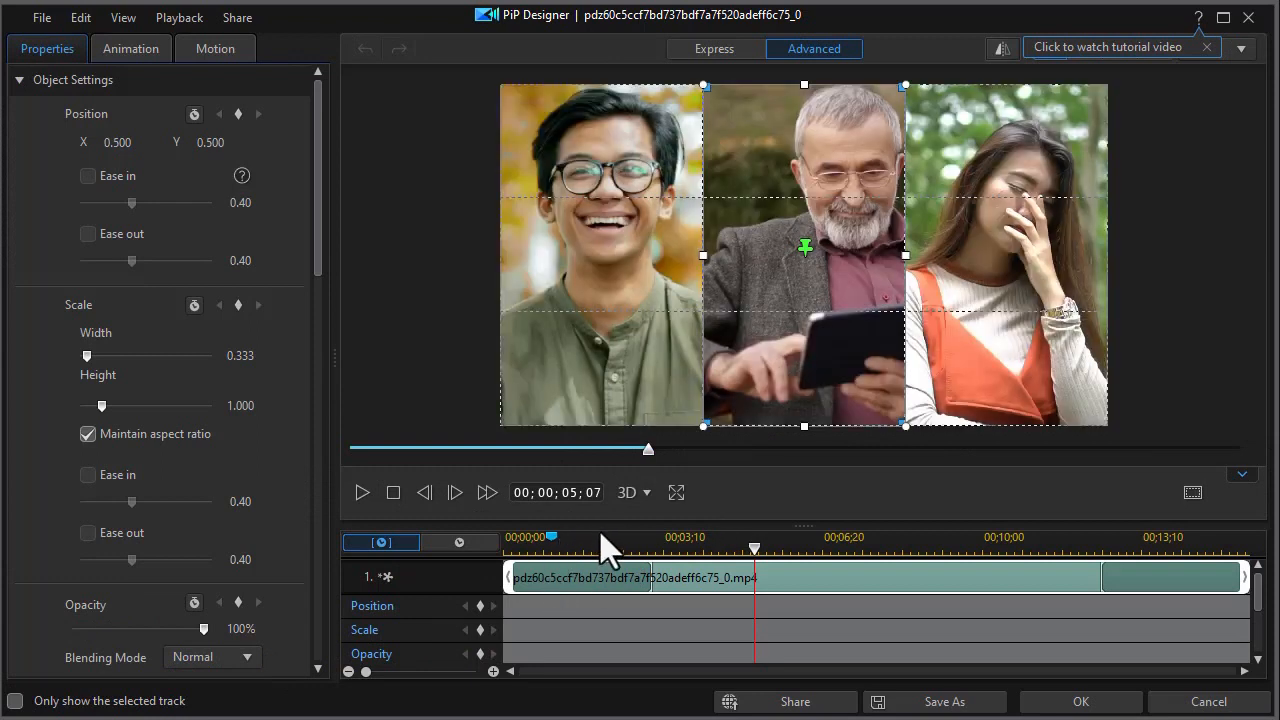
pyautogui.moveTo(588, 515)
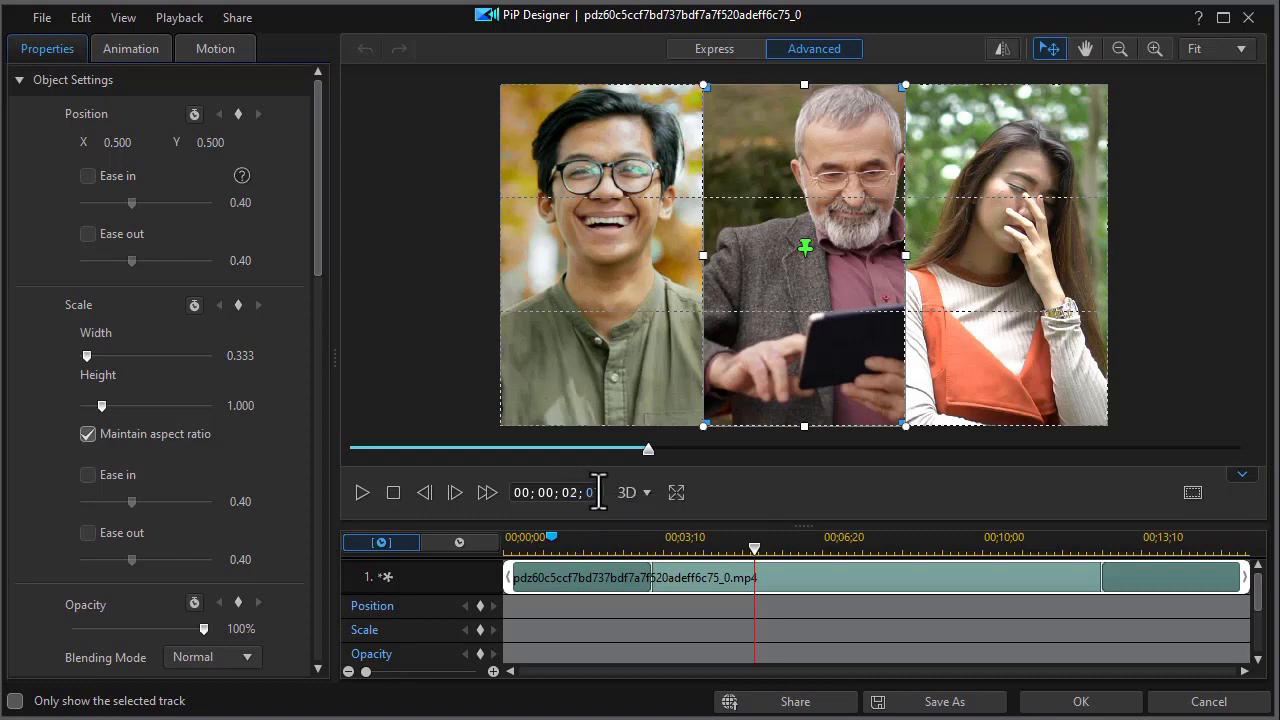
# Set the middle panel's keyframes so it rises from below, and apply with OK.
pyautogui.moveTo(754, 550); pyautogui.dragTo(598, 550)
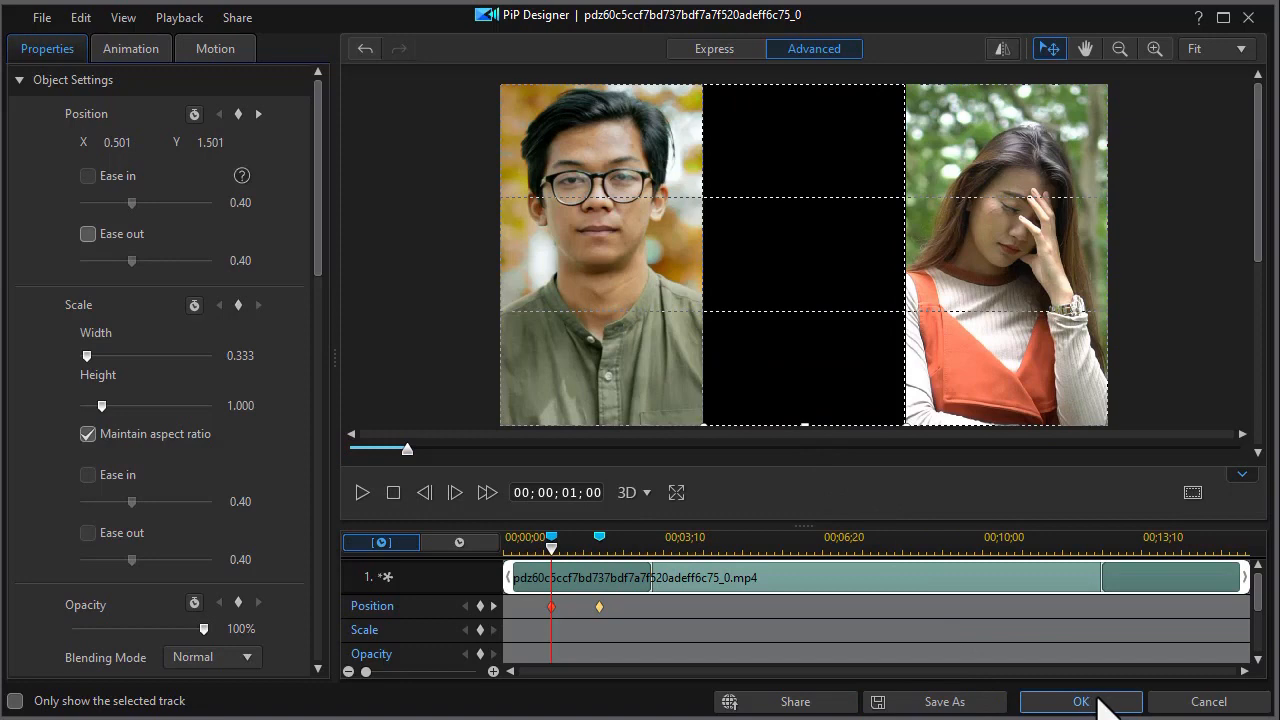
pyautogui.click(1080, 701)
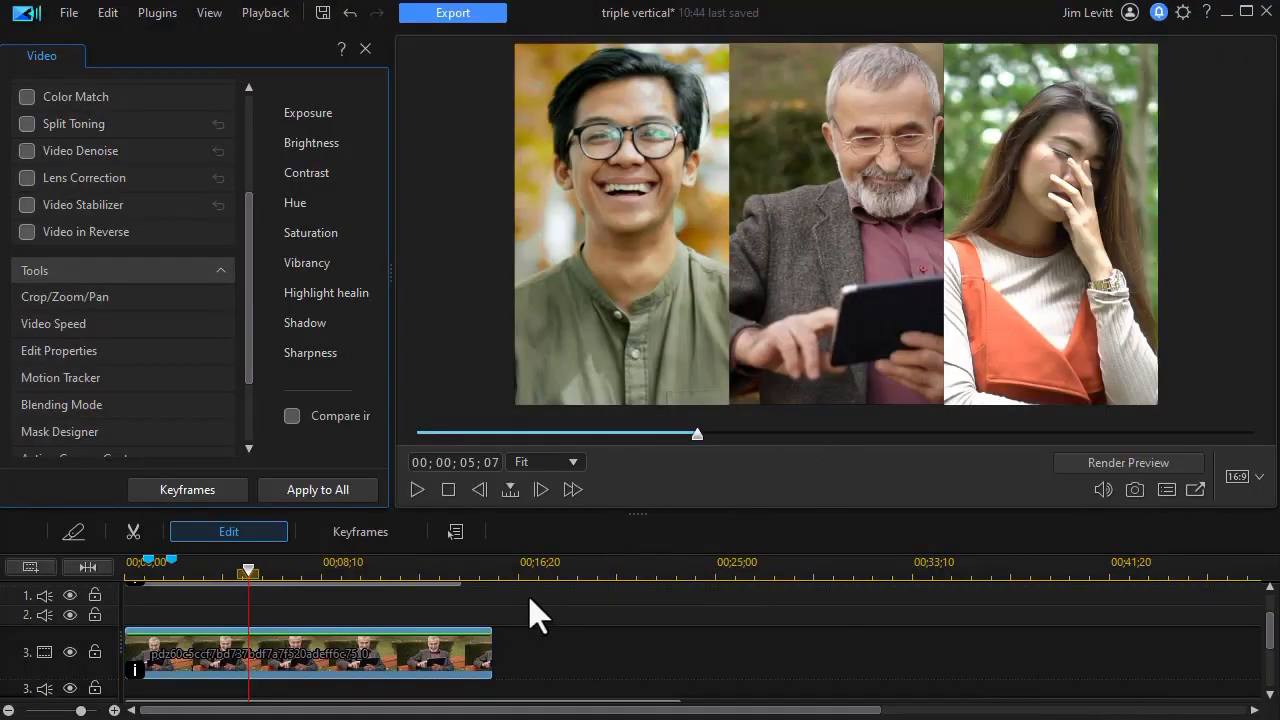
pyautogui.scroll(-3)
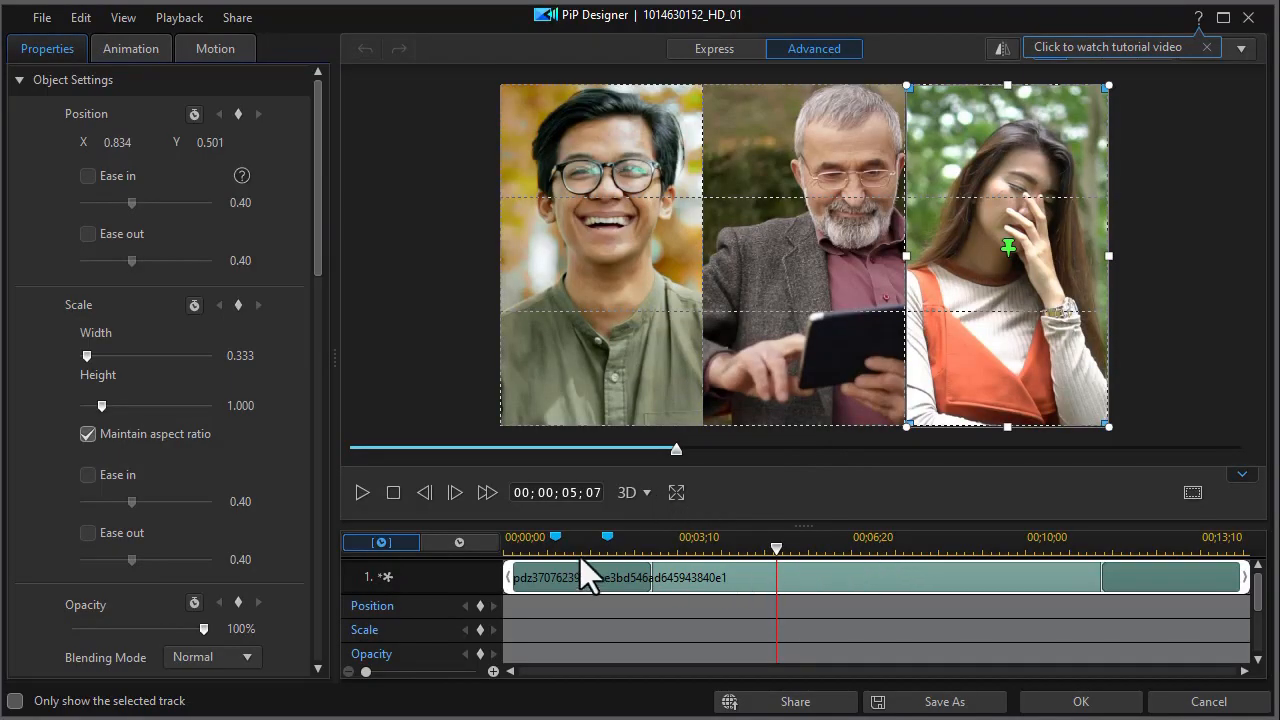
pyautogui.moveTo(527, 537)
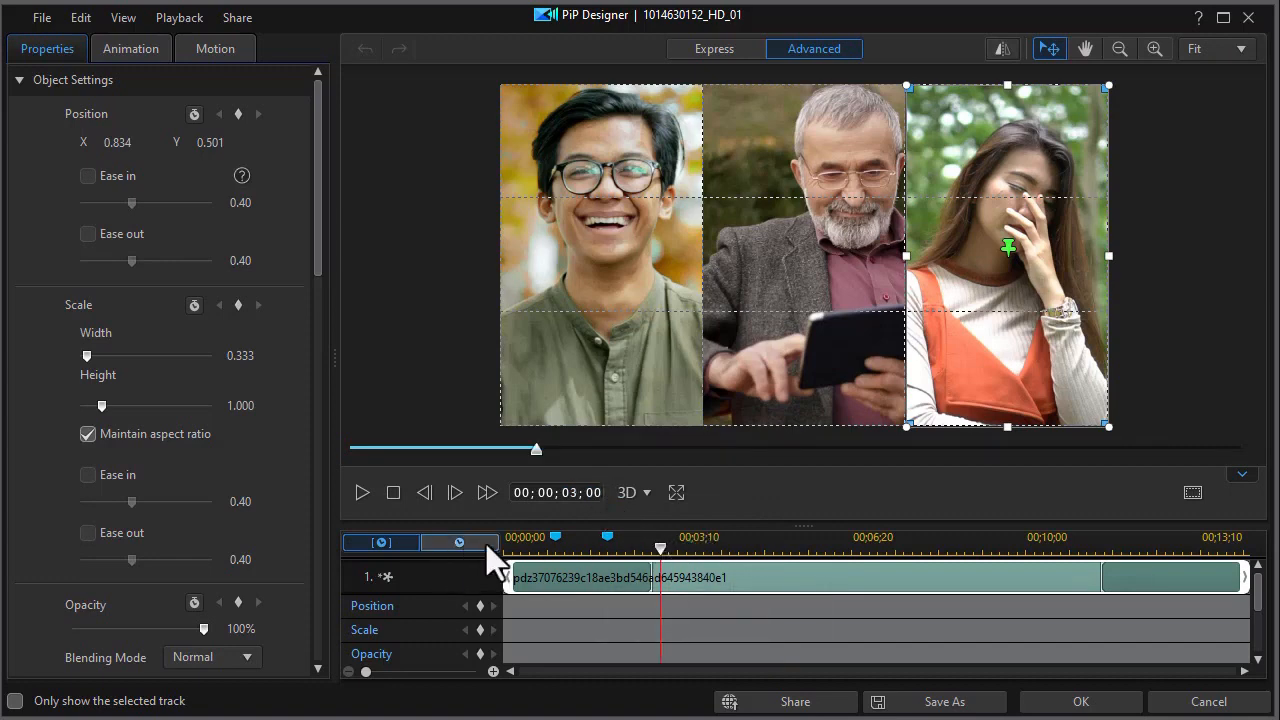
# Add a timeline marker at 00;00;03;00 from the ruler's right-click menu.
pyautogui.rightClick(660, 548)
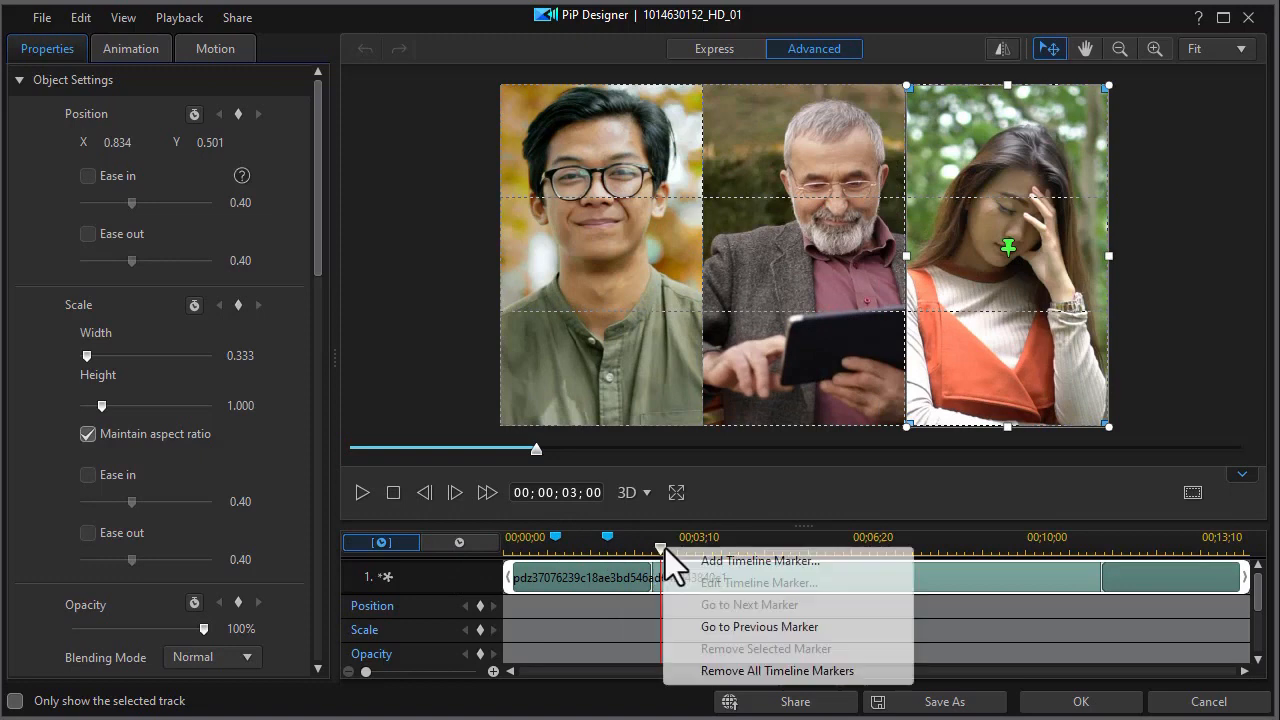
pyautogui.click(759, 561)
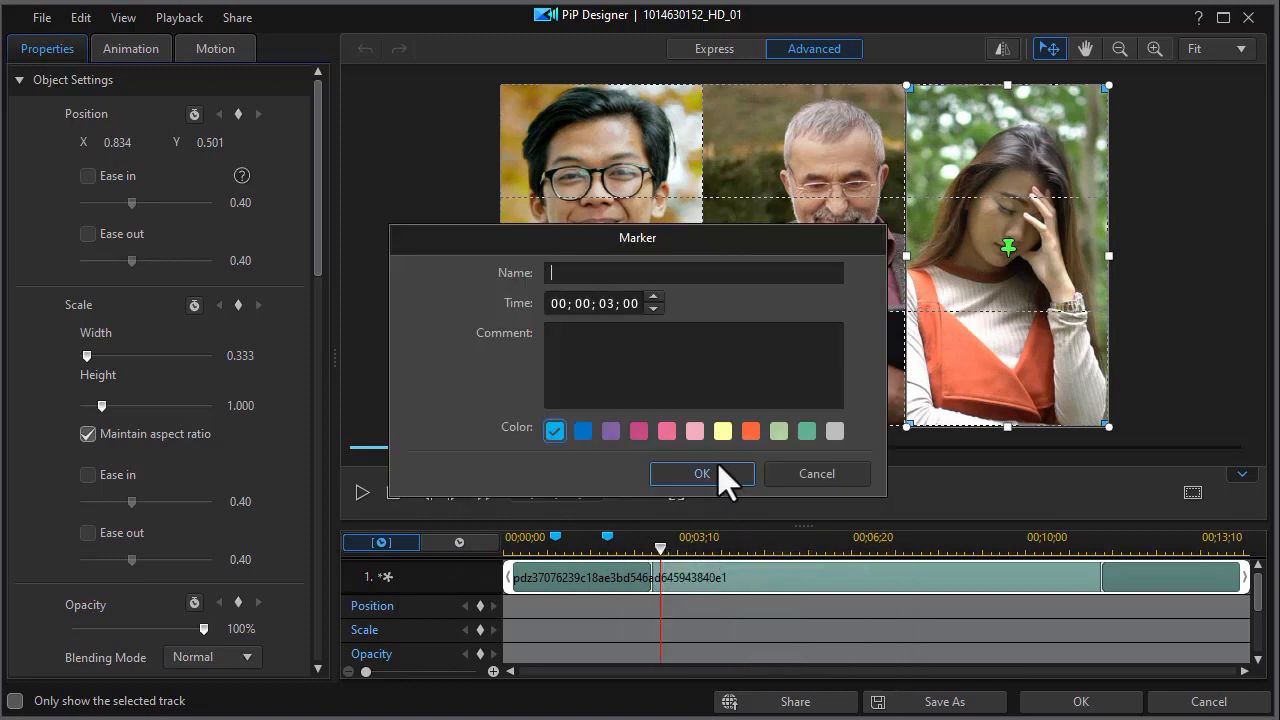
pyautogui.click(701, 473)
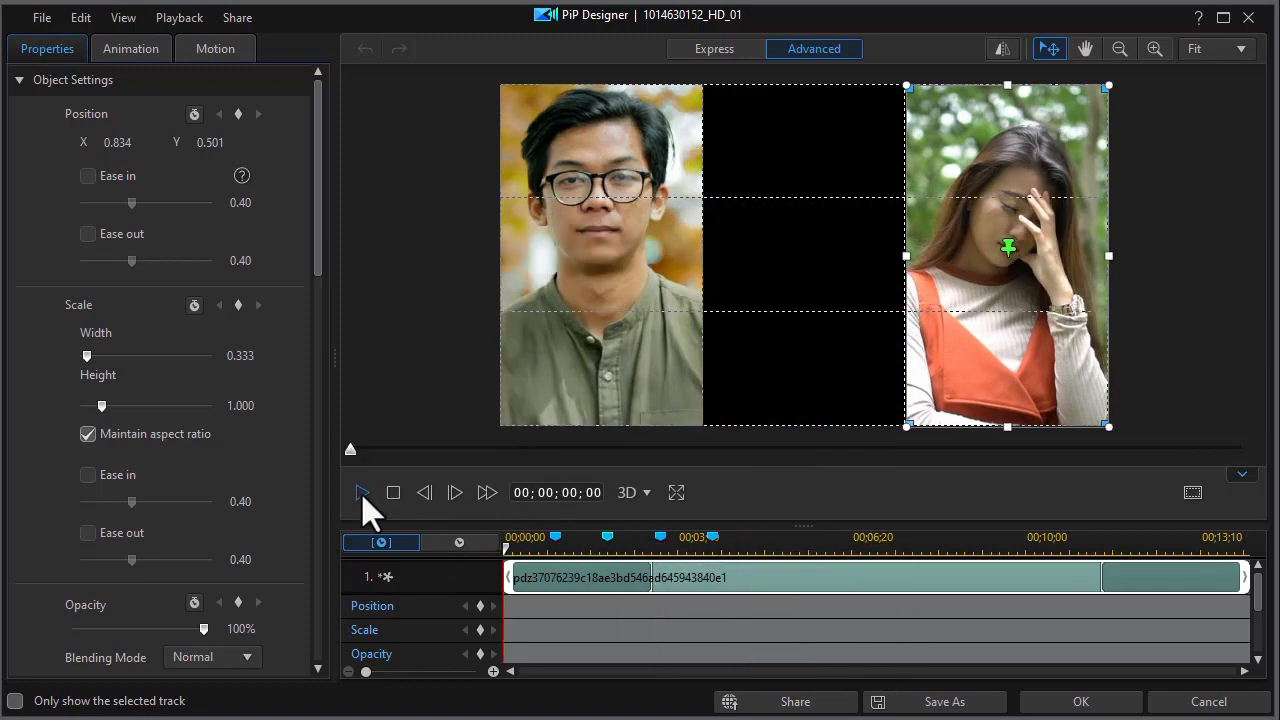
pyautogui.click(362, 492)
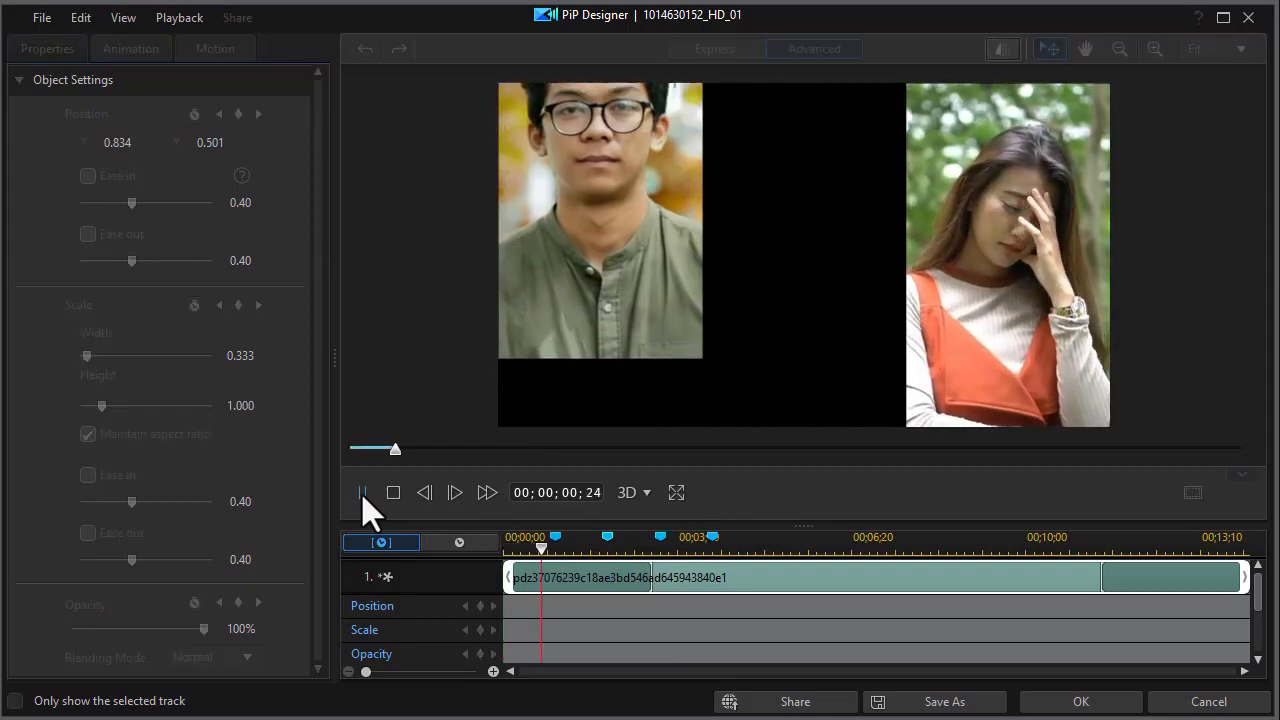
pyautogui.click(363, 492)
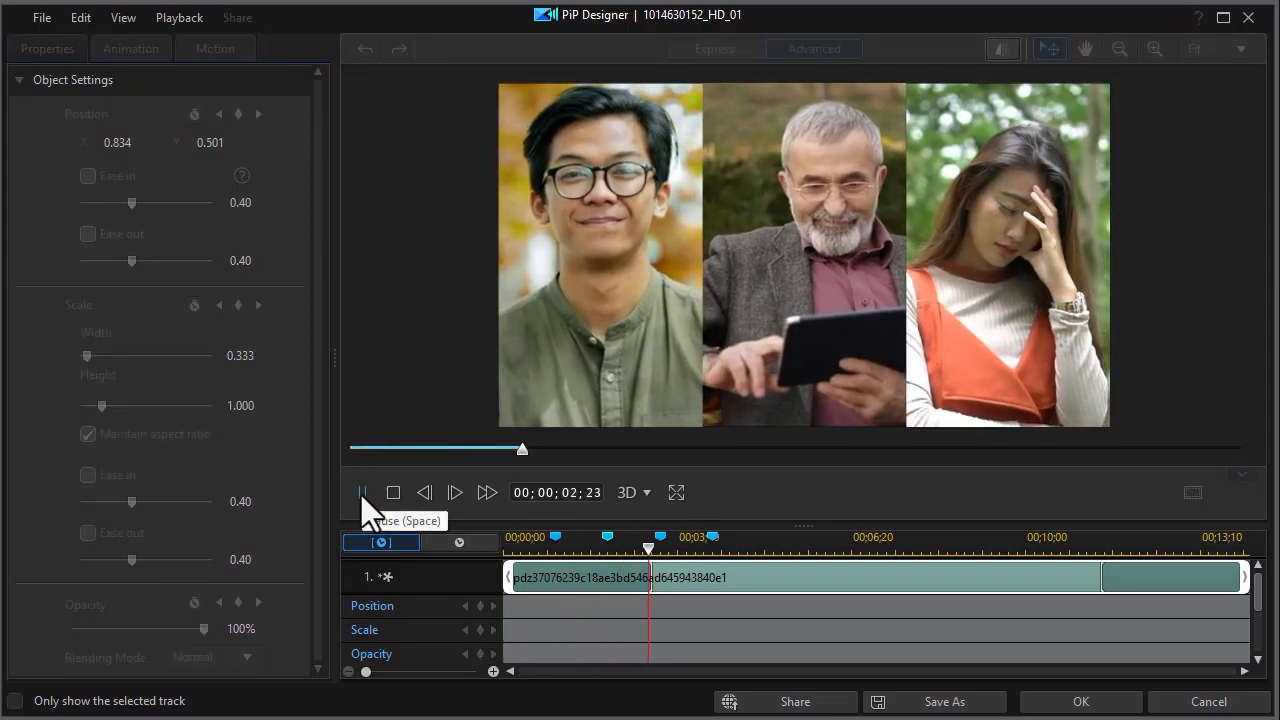
pyautogui.click(363, 492)
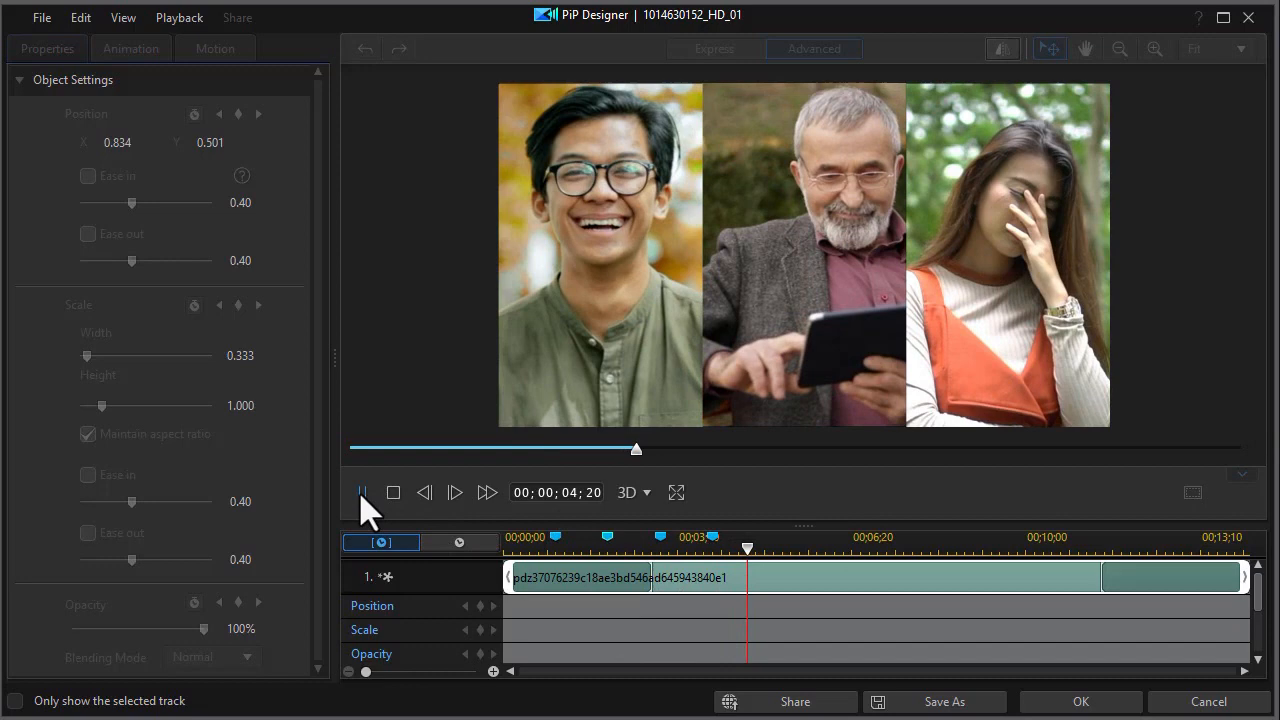
pyautogui.click(362, 492)
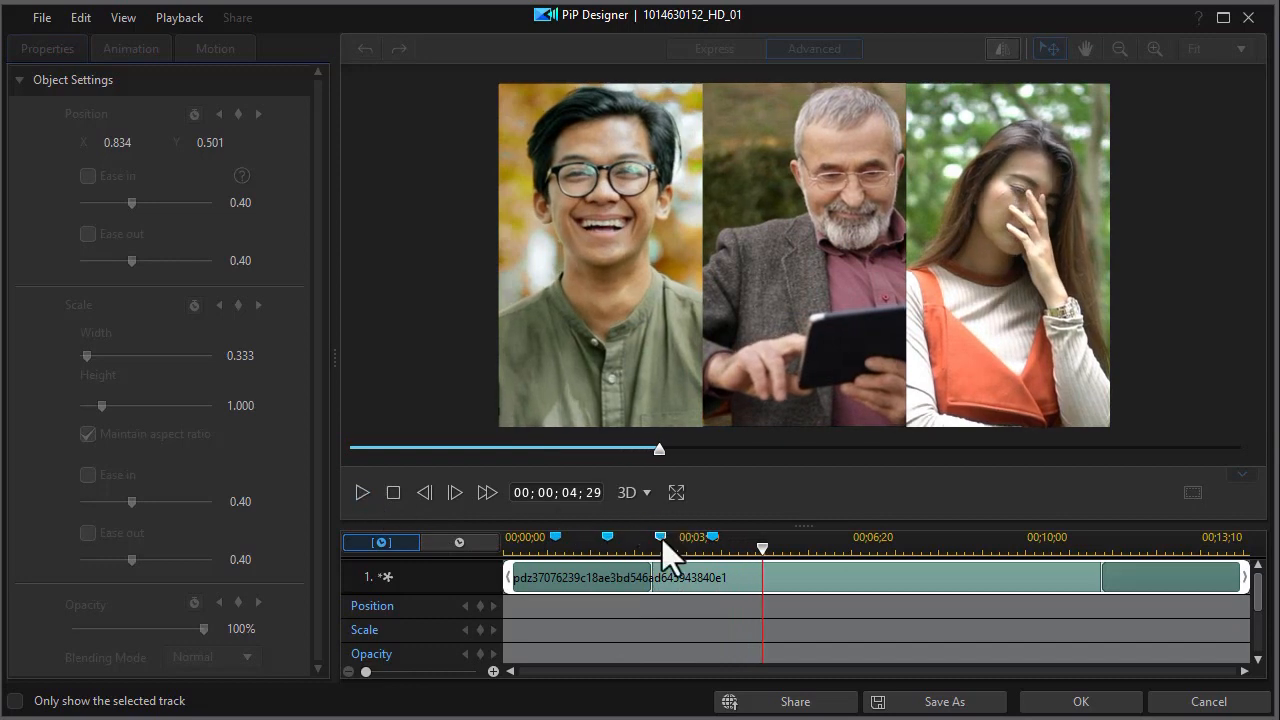
pyautogui.moveTo(659, 548); pyautogui.dragTo(728, 546)
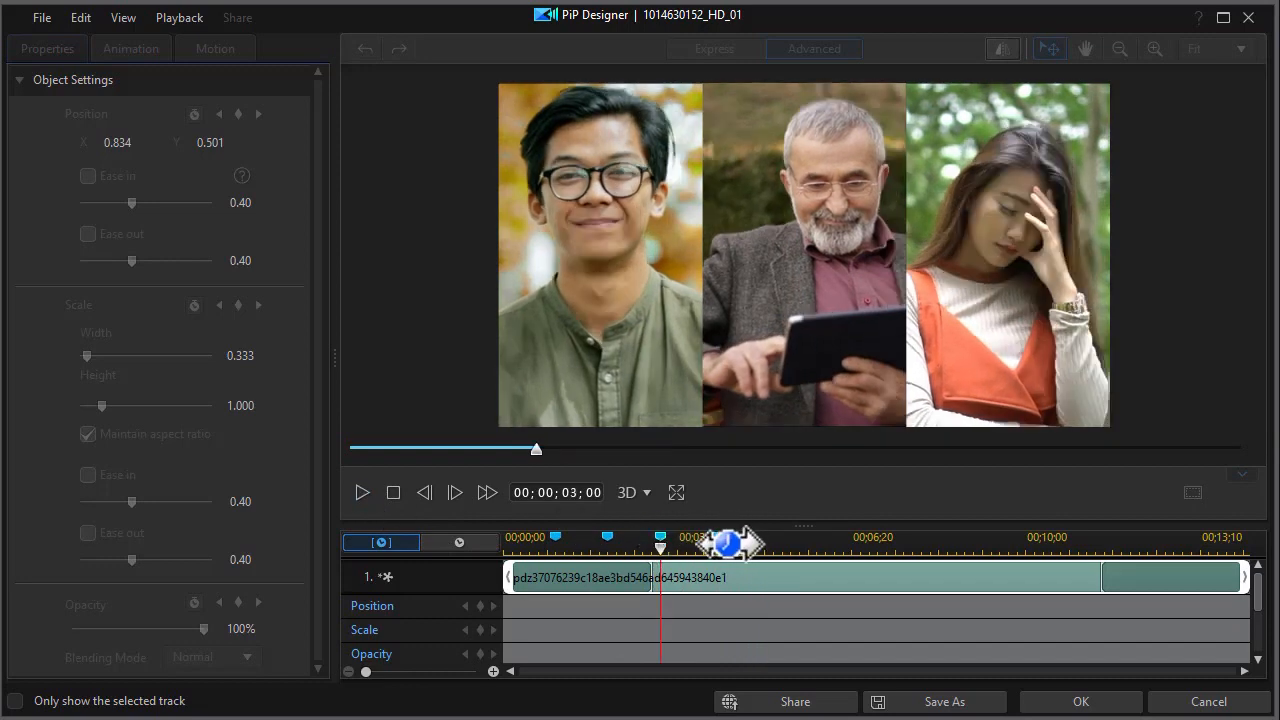
pyautogui.moveTo(490, 625)
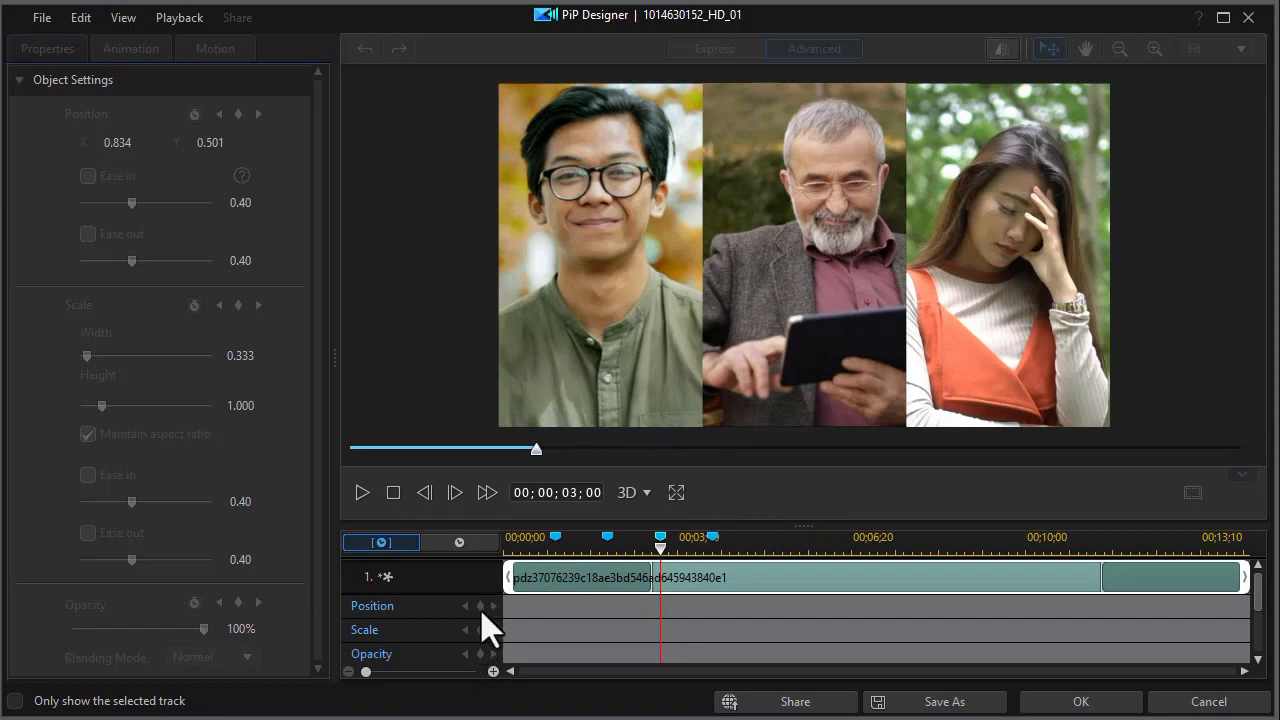
pyautogui.moveTo(447, 625)
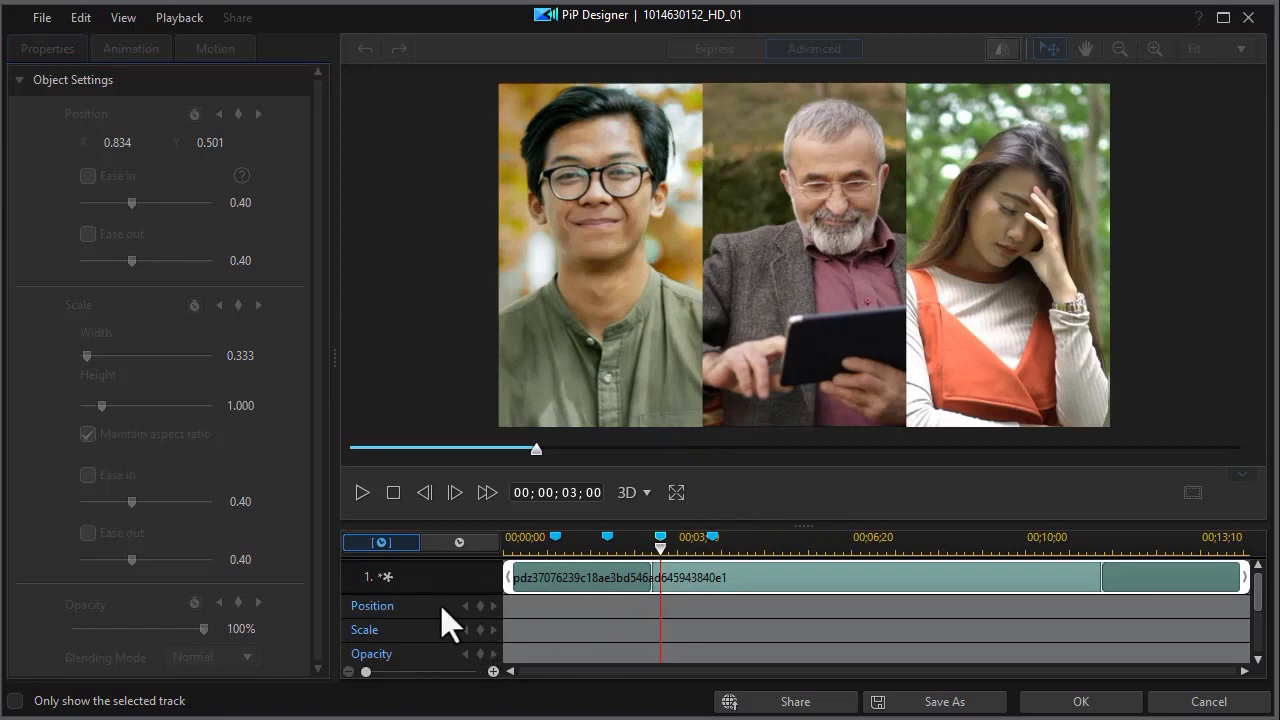
# Add the woman's panel Position keyframes before and at 3;00, then close PiP Designer.
pyautogui.click(655, 568)
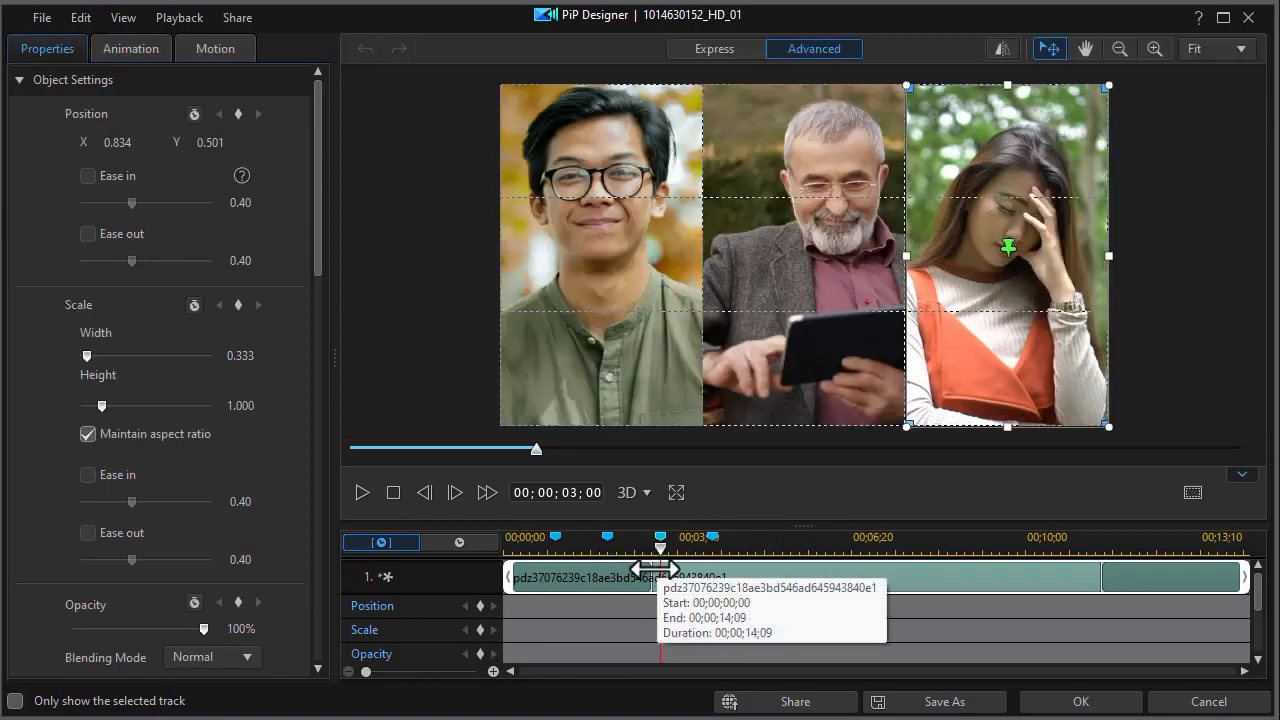
pyautogui.moveTo(665, 620)
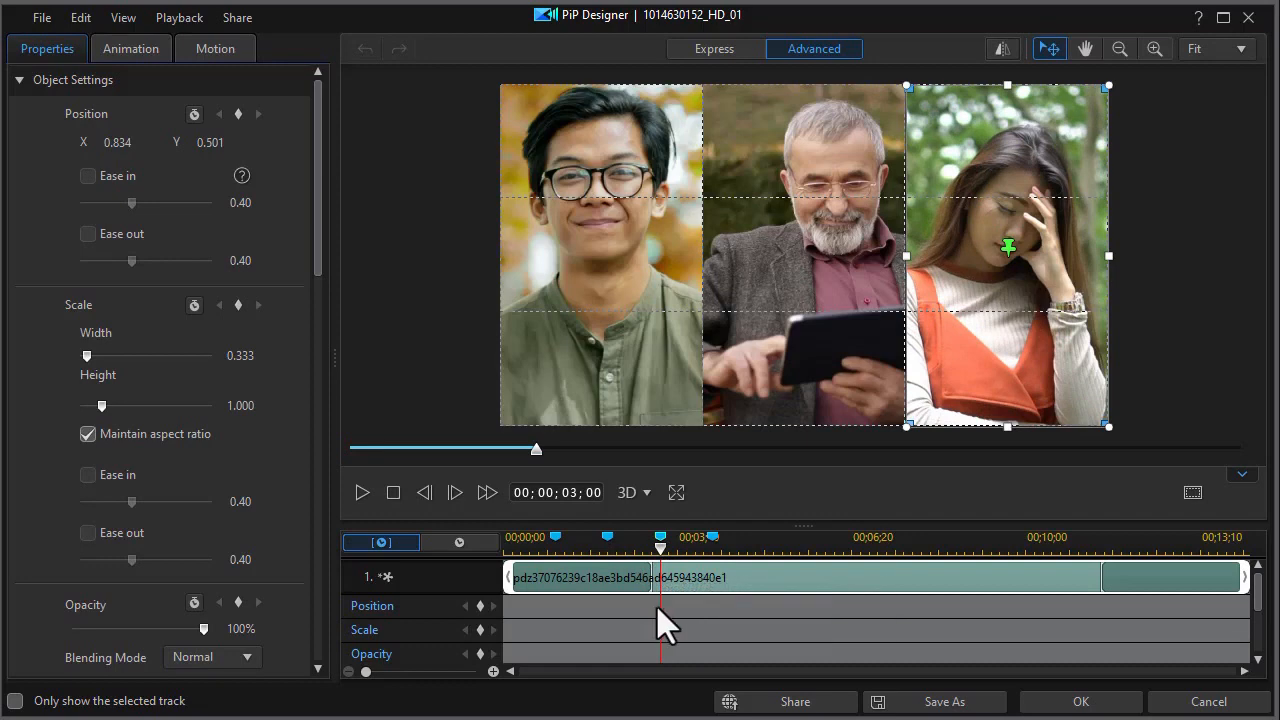
pyautogui.moveTo(510, 615)
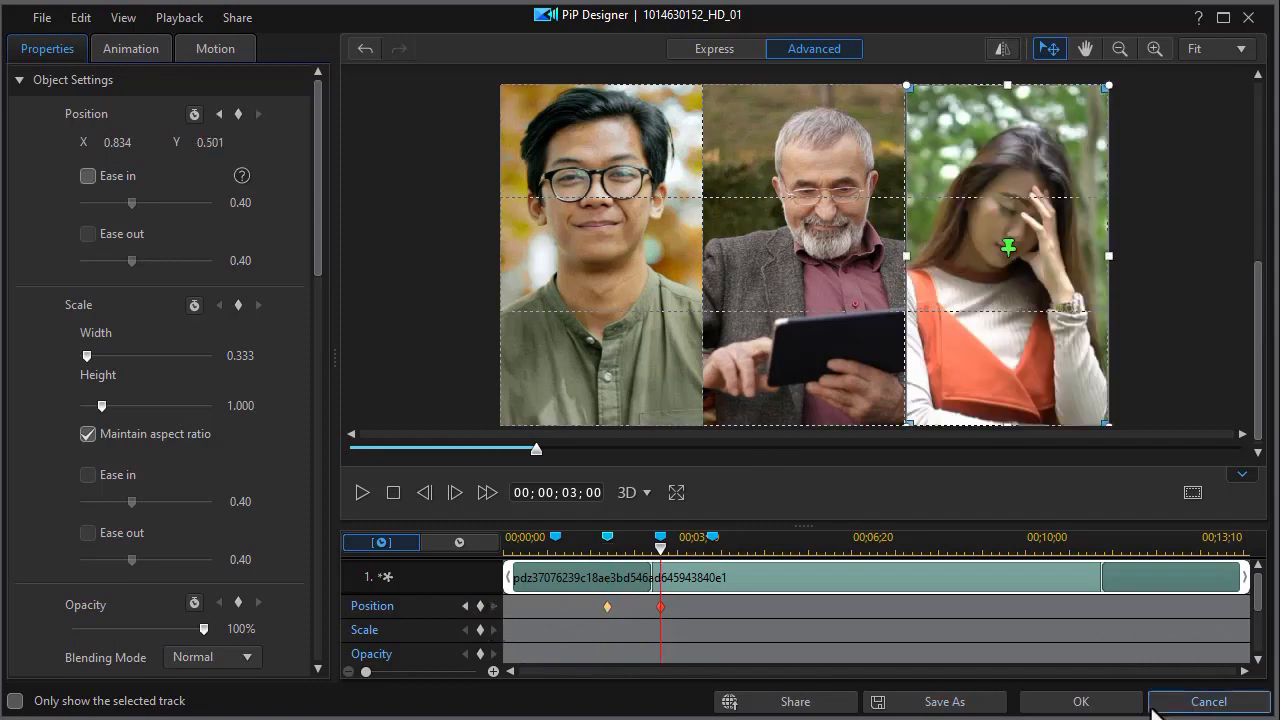
pyautogui.click(1209, 701)
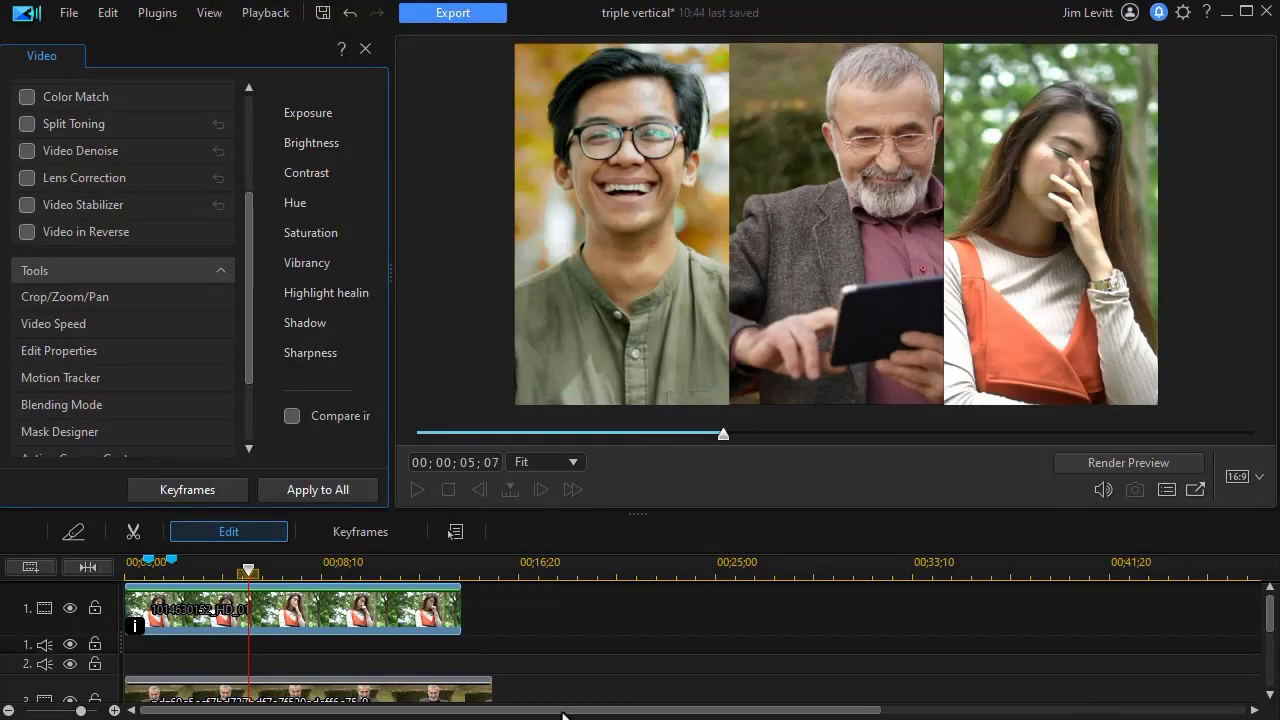